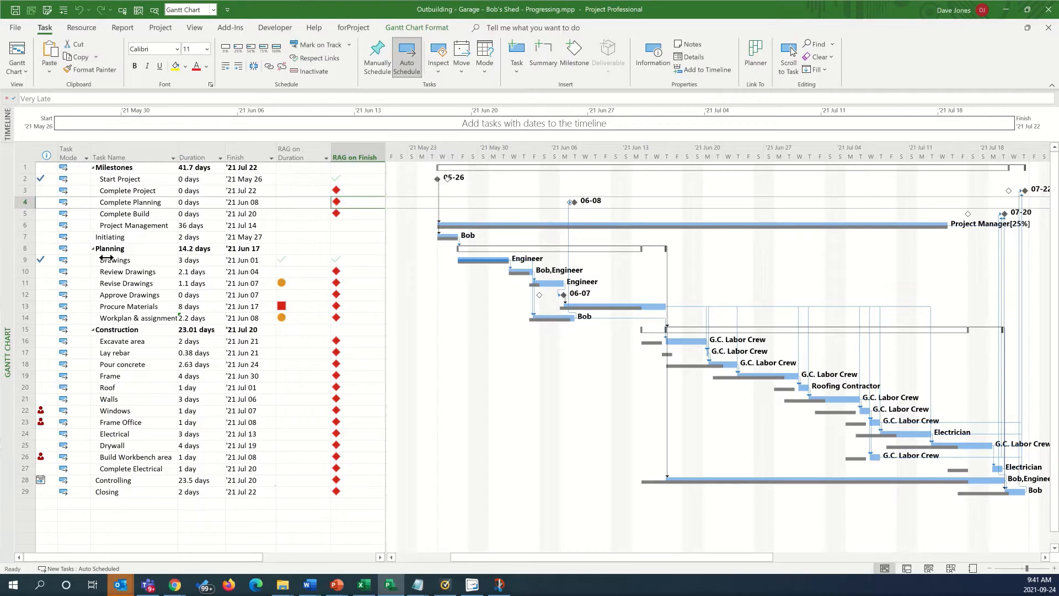
{"action": "mouse_move", "coordinate": [285, 302]}
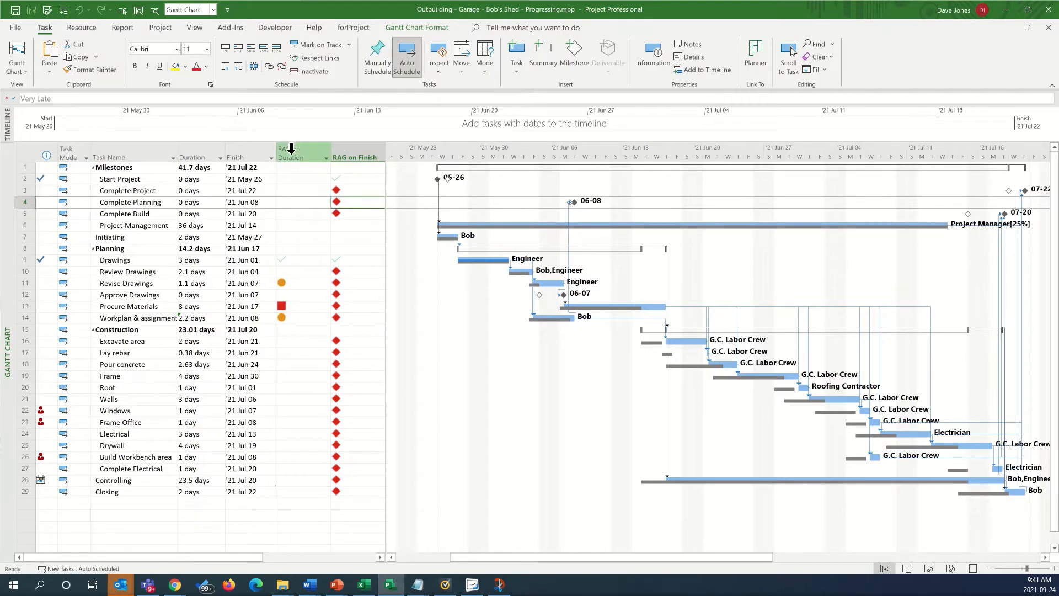
{"action": "mouse_move", "coordinate": [356, 152]}
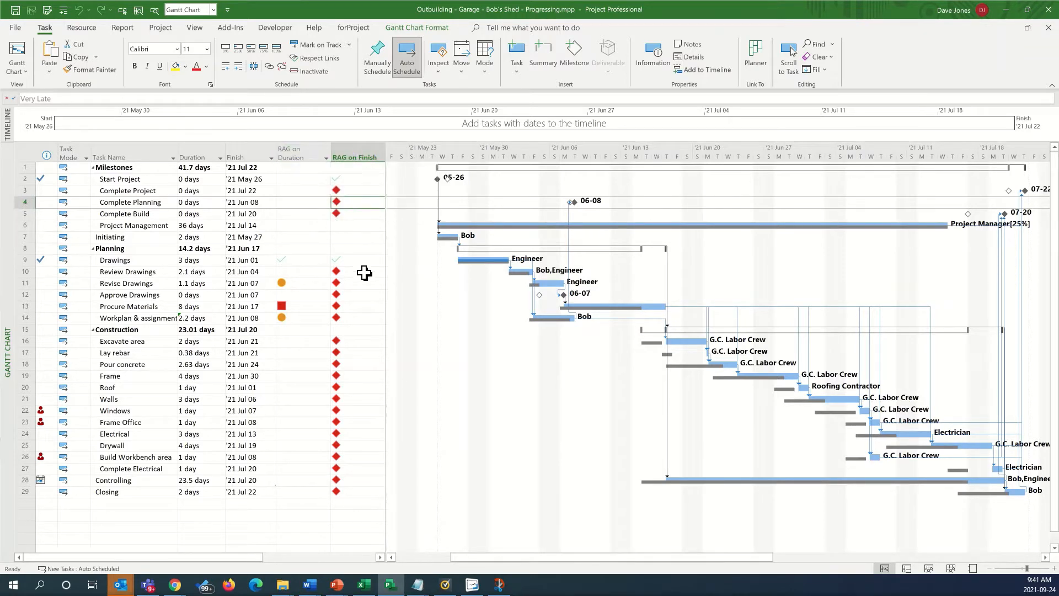
{"action": "mouse_move", "coordinate": [285, 261]}
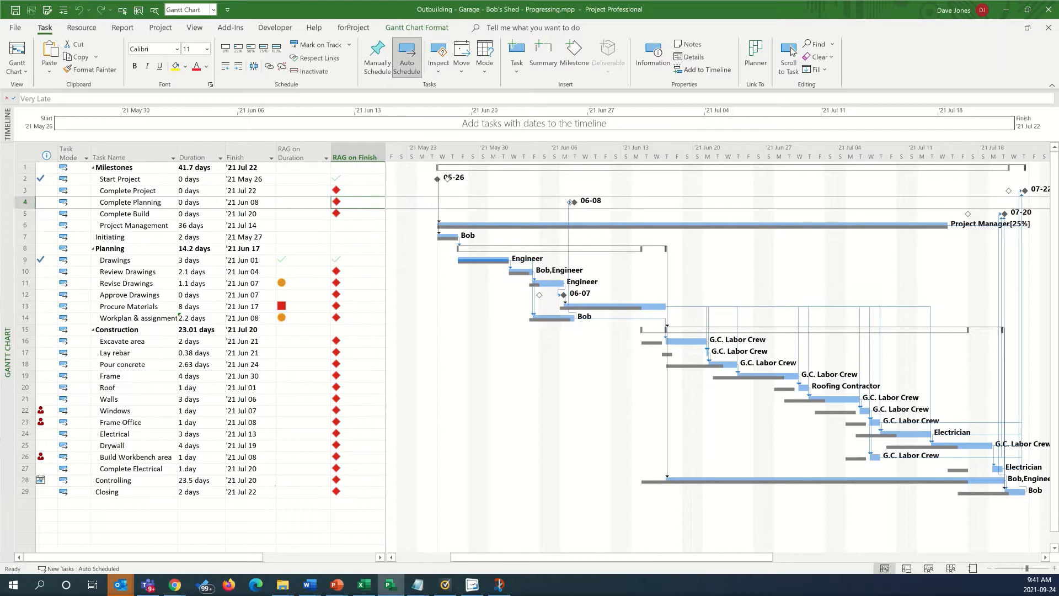
Review the RAG on Finish custom field's formula and leave it unchanged
{"action": "right_click", "coordinate": [357, 156]}
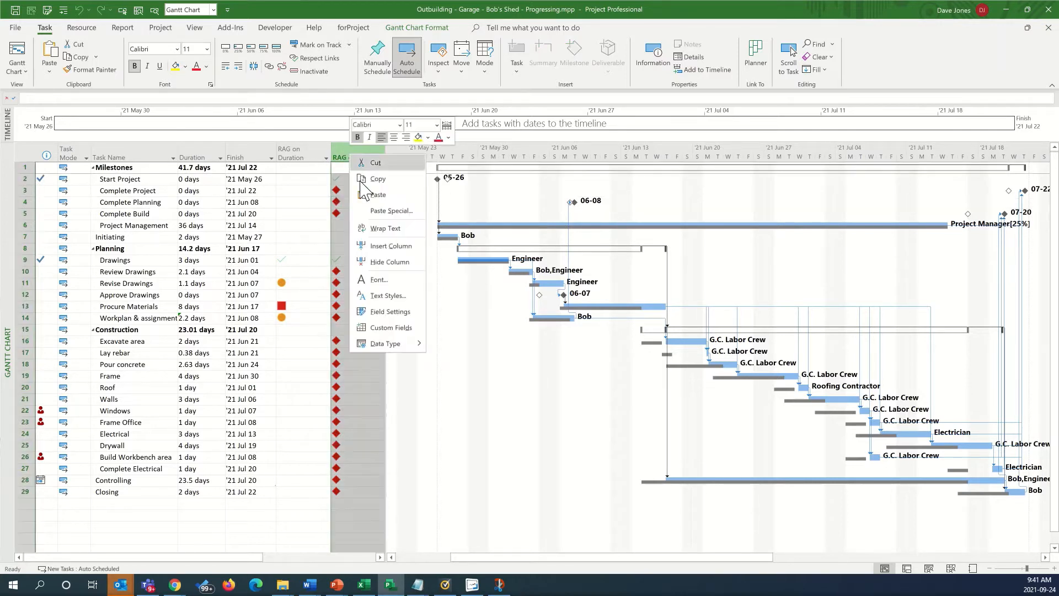
{"action": "mouse_move", "coordinate": [390, 331]}
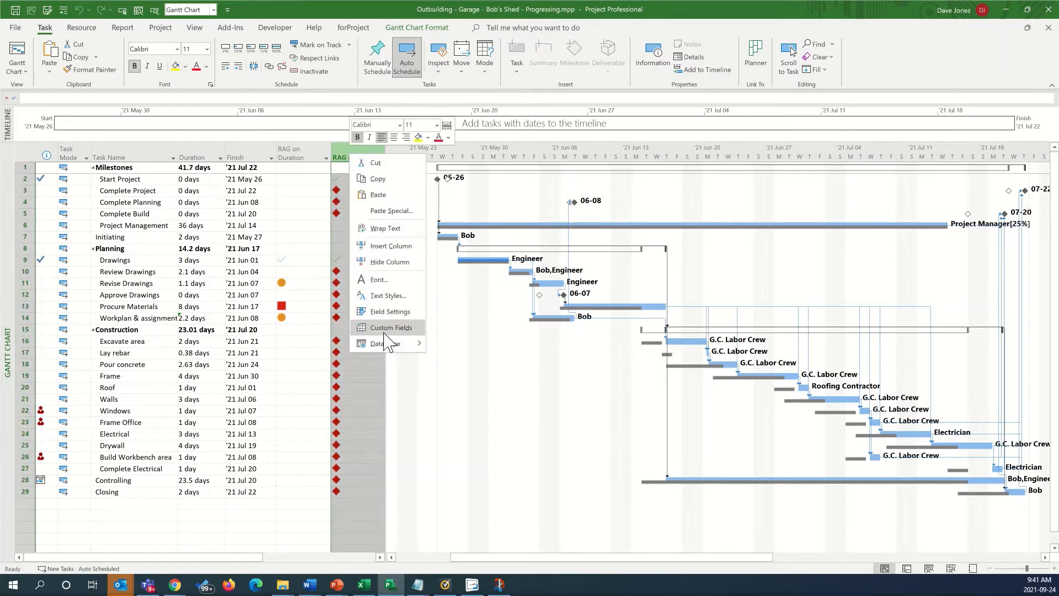
{"action": "left_click", "coordinate": [391, 328]}
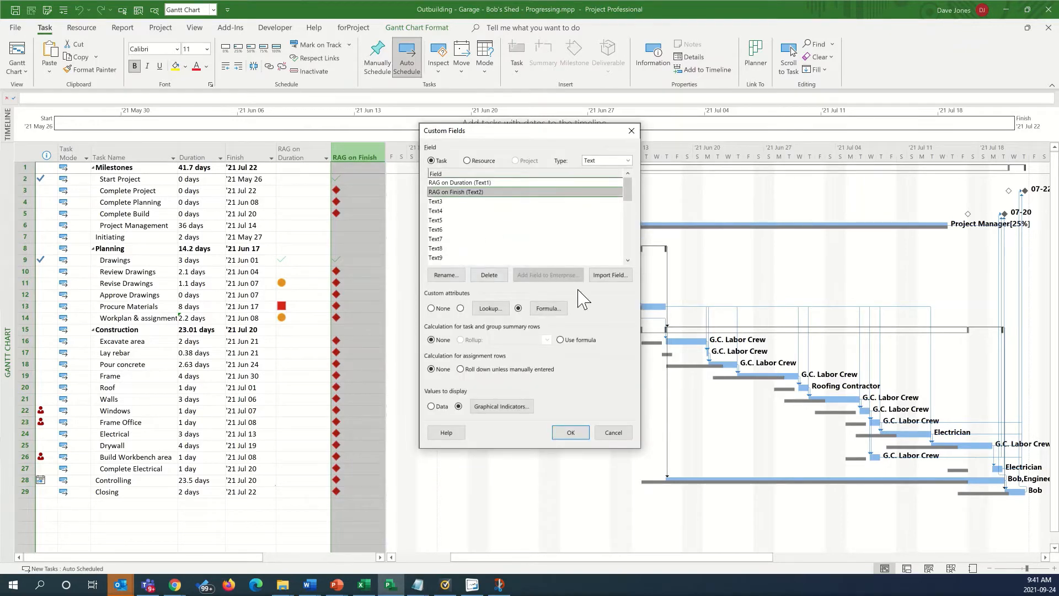
{"action": "left_click", "coordinate": [546, 307]}
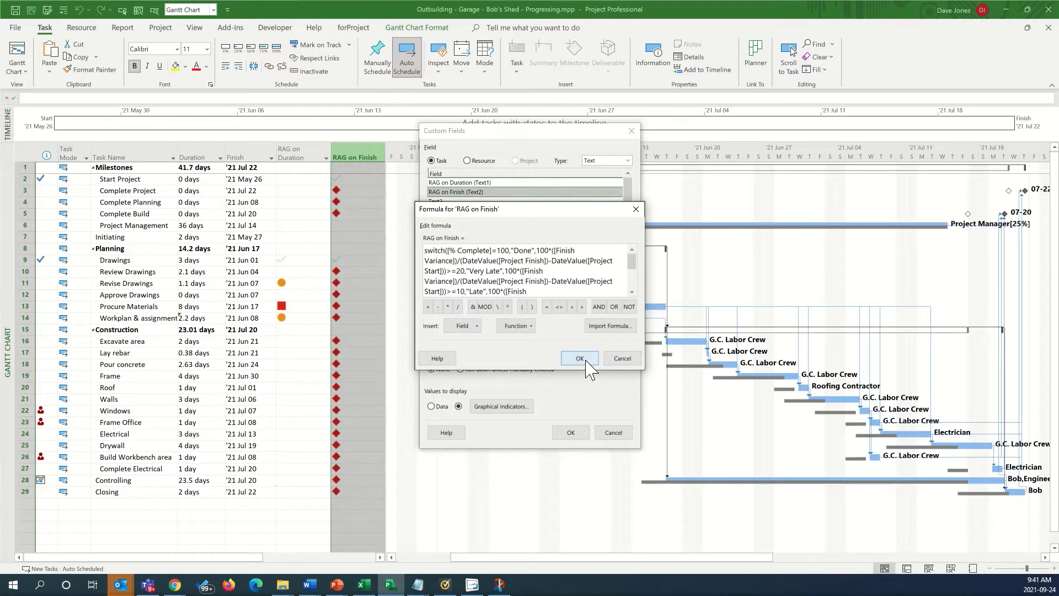
{"action": "left_click", "coordinate": [578, 357]}
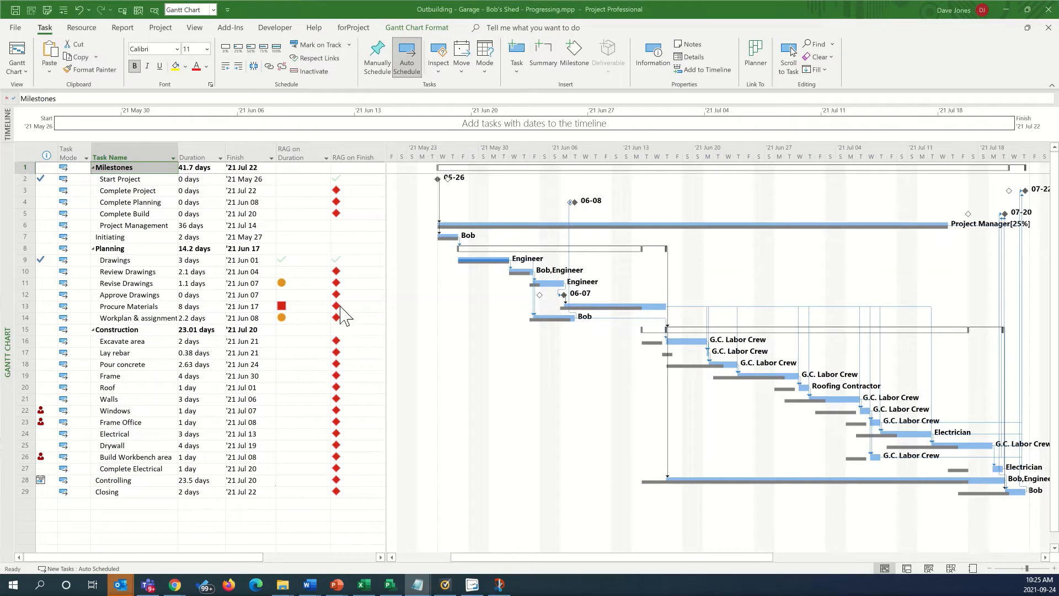
{"action": "mouse_move", "coordinate": [252, 264]}
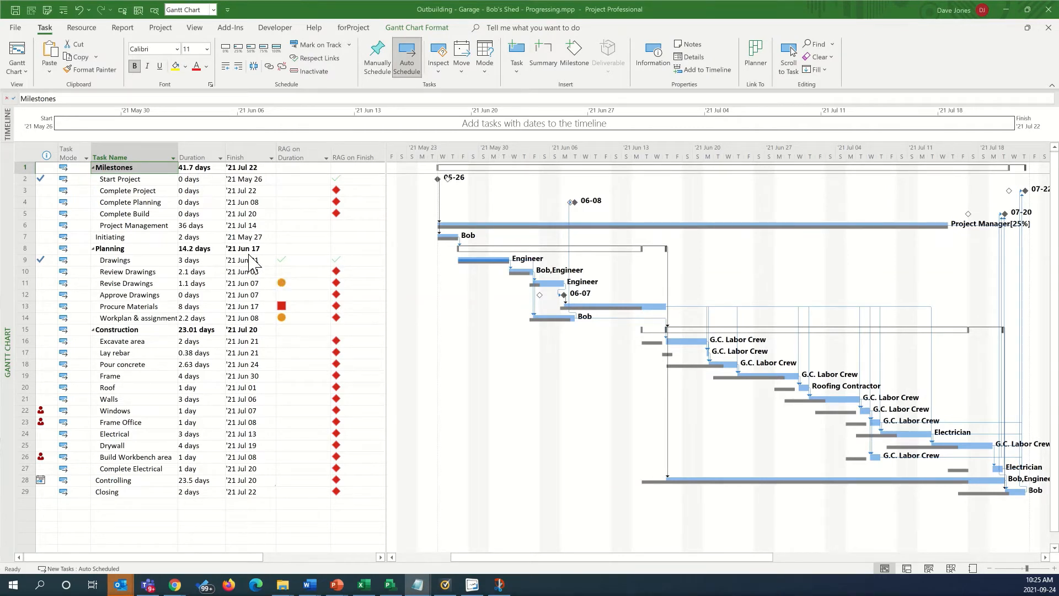
Insert a new column before RAG on Duration showing the Text10 field
{"action": "left_click", "coordinate": [297, 152]}
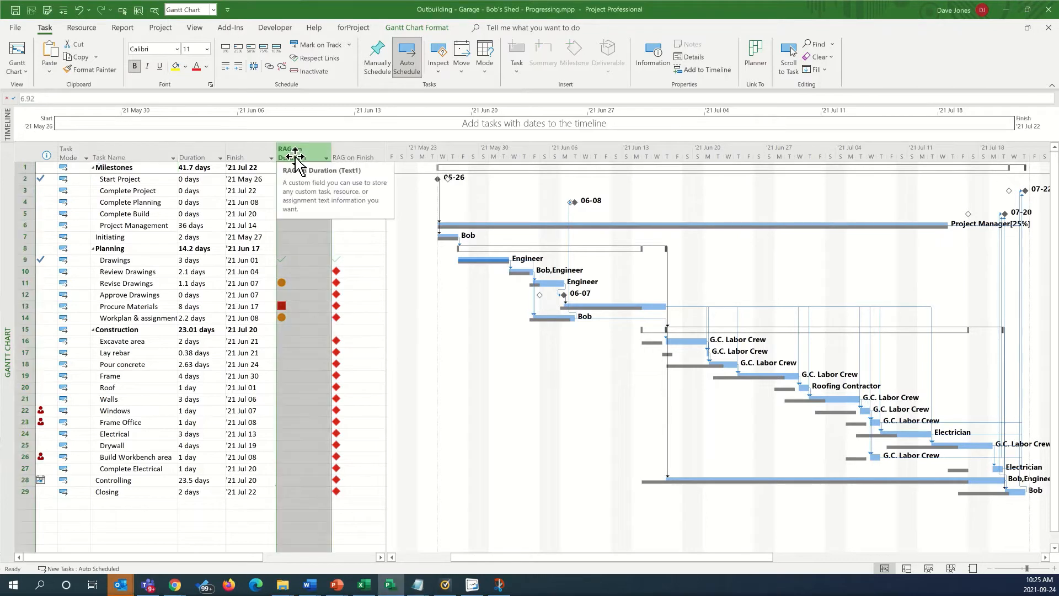
{"action": "right_click", "coordinate": [296, 158]}
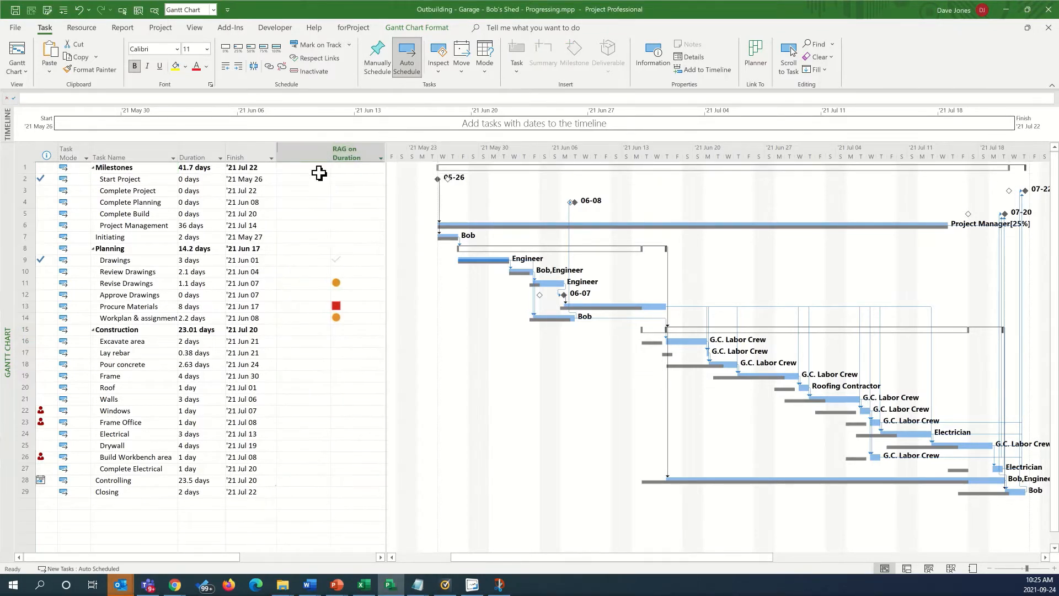
{"action": "left_click", "coordinate": [343, 151]}
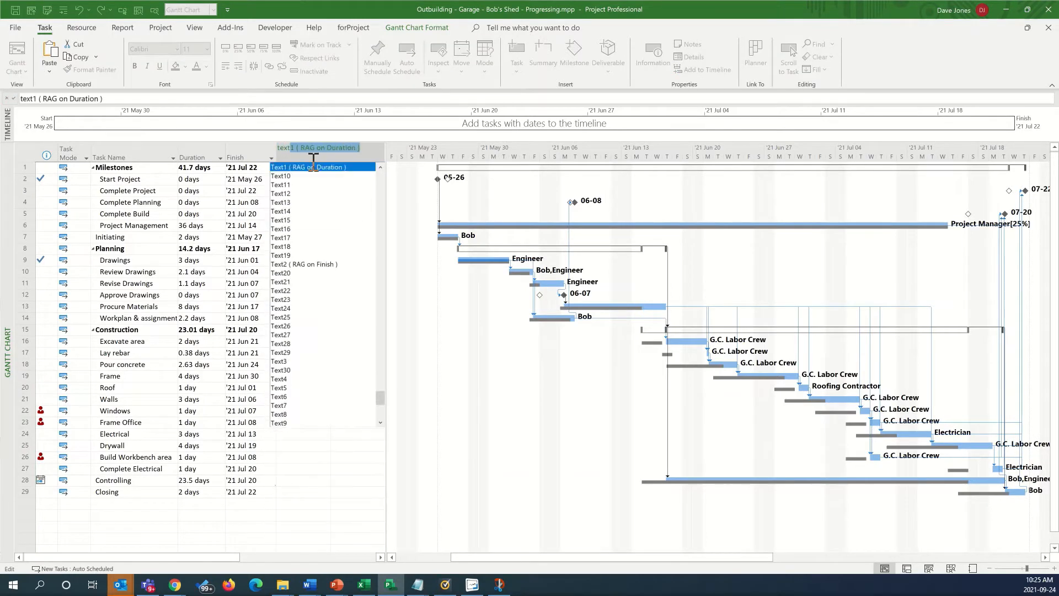
{"action": "left_click", "coordinate": [323, 166]}
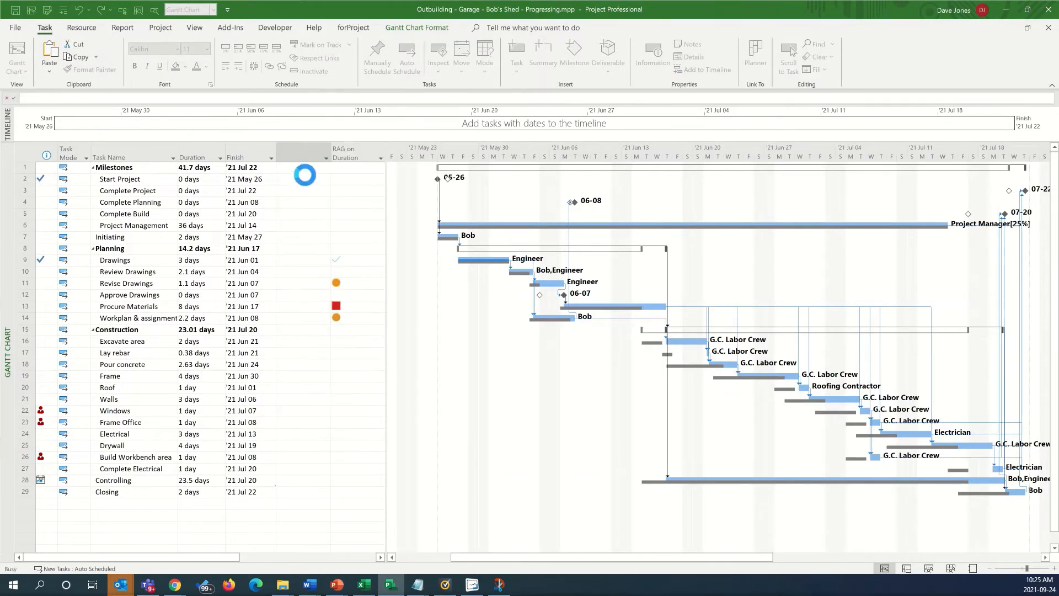
{"action": "left_click", "coordinate": [302, 152]}
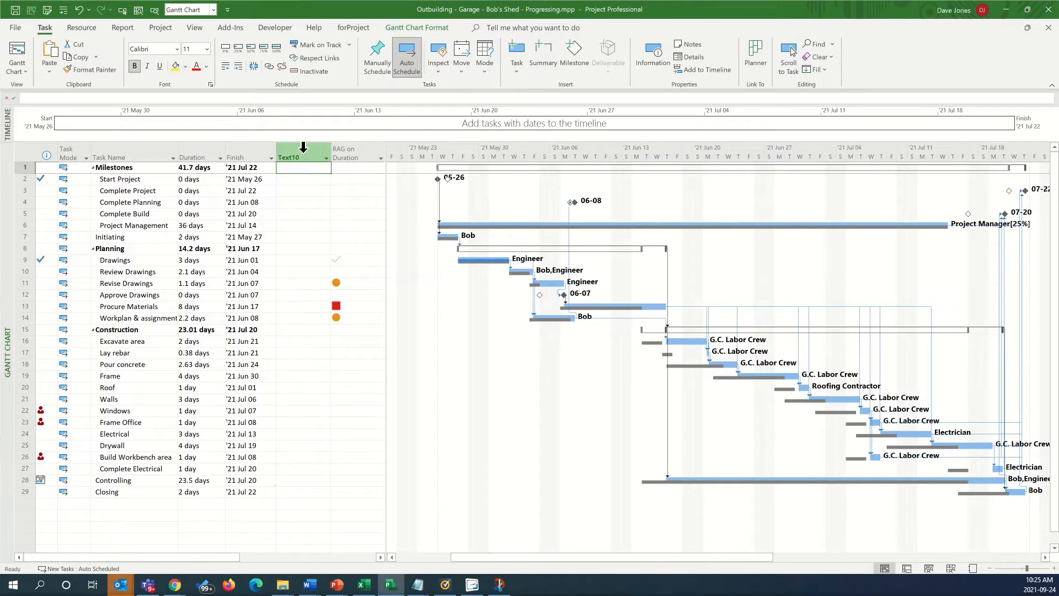
Set Text10 to be formula-calculated via Custom Fields, reaching its empty formula editor
{"action": "right_click", "coordinate": [302, 158]}
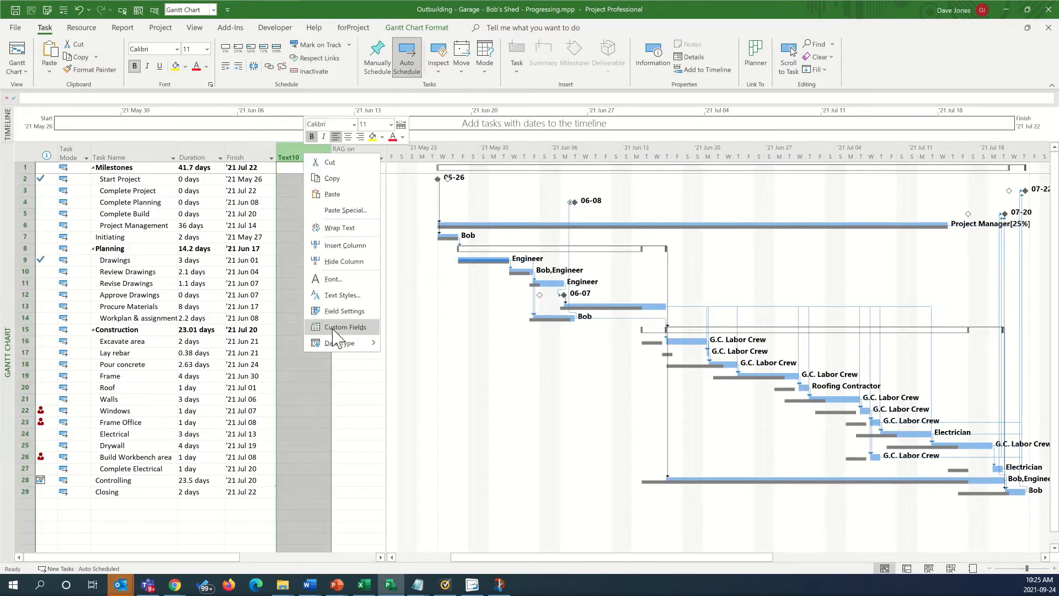
{"action": "left_click", "coordinate": [344, 326]}
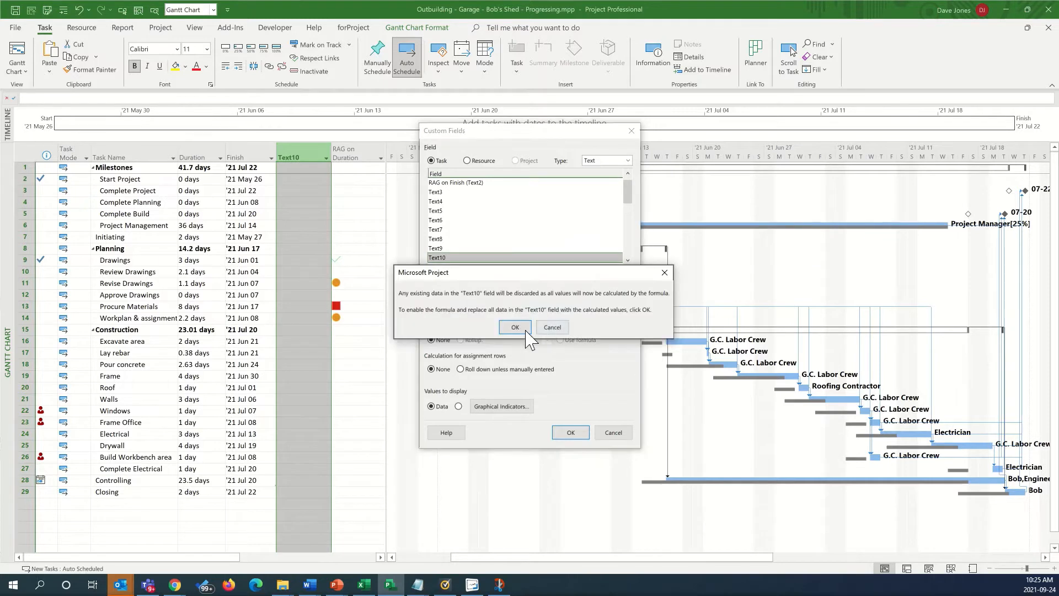
{"action": "left_click", "coordinate": [514, 328]}
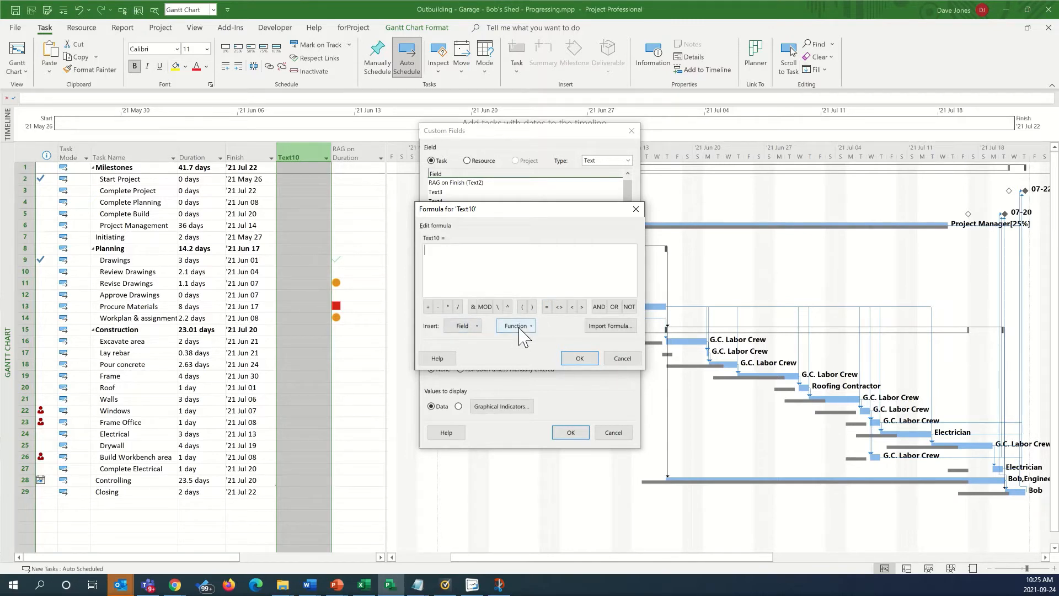
Build an IIf comparing [Finish] minus [Baseline Finish] in the Text10 formula
{"action": "left_click", "coordinate": [515, 325]}
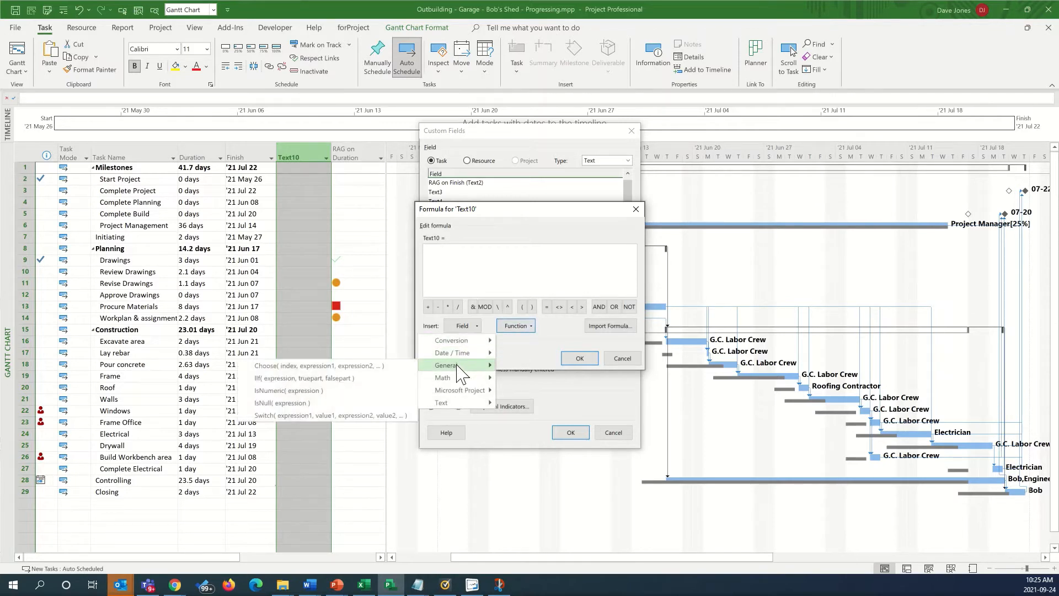
{"action": "left_click", "coordinate": [305, 377]}
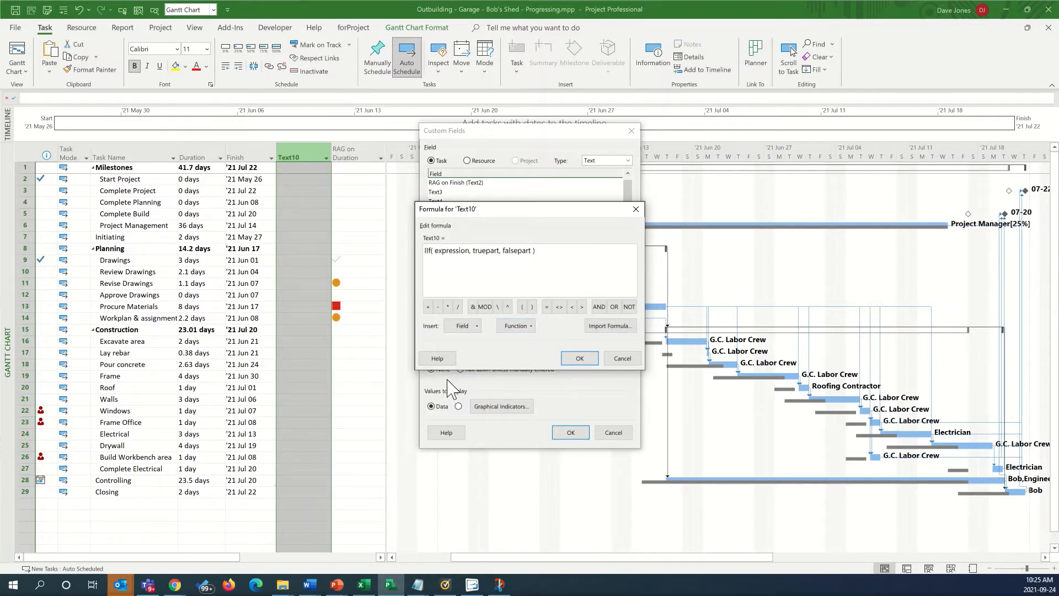
{"action": "mouse_move", "coordinate": [463, 293]}
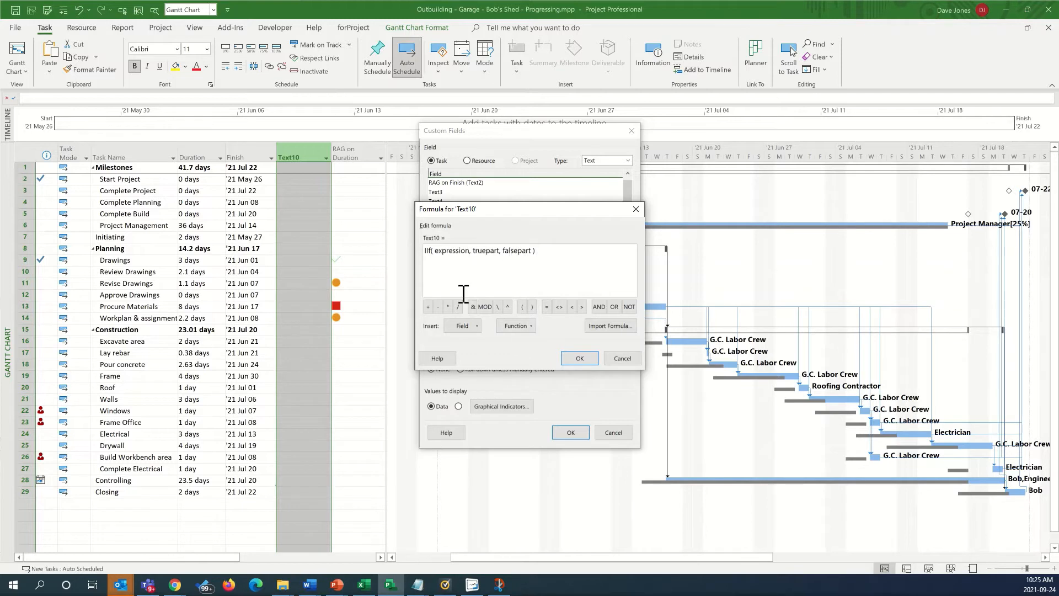
{"action": "mouse_move", "coordinate": [435, 306]}
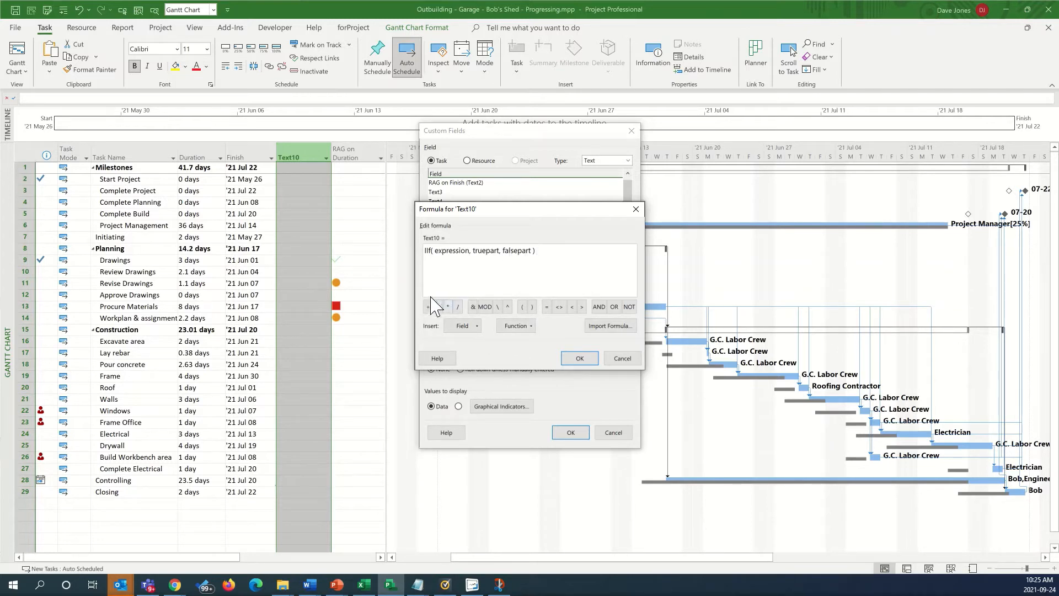
{"action": "double_click", "coordinate": [451, 251]}
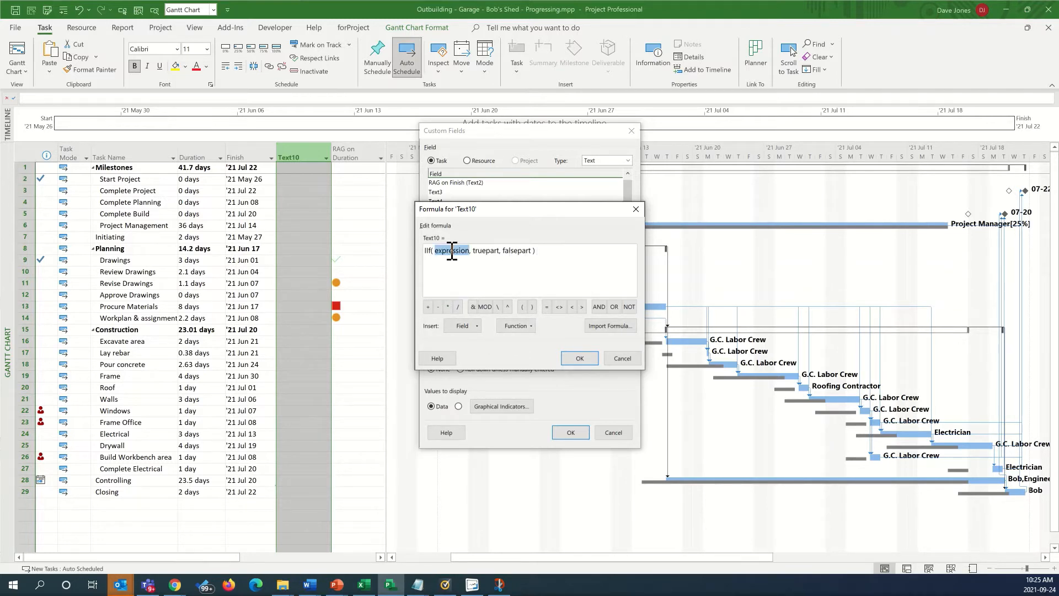
{"action": "left_click", "coordinate": [462, 325]}
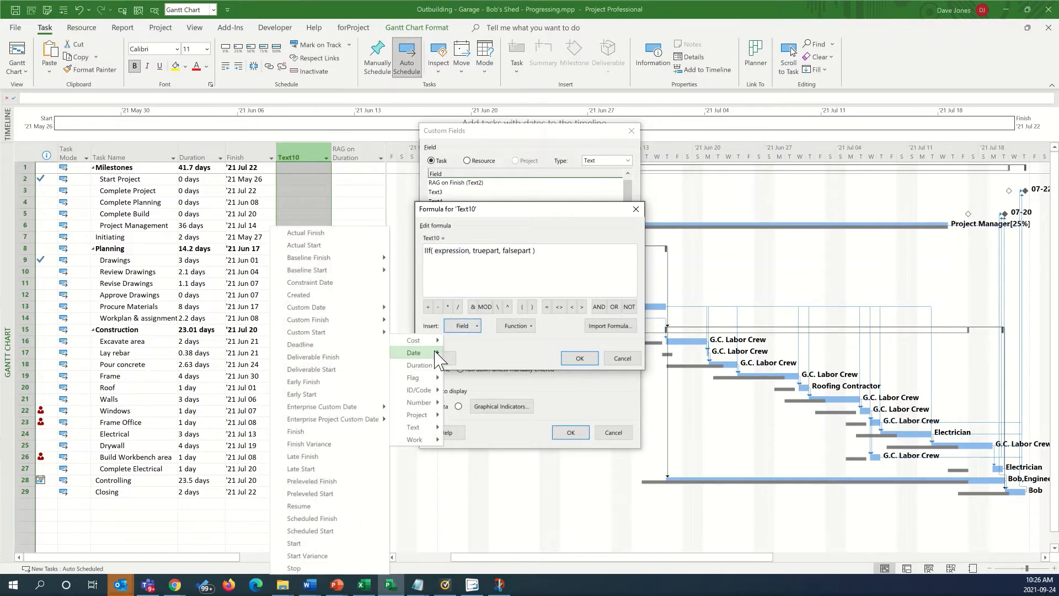
{"action": "mouse_move", "coordinate": [300, 345]}
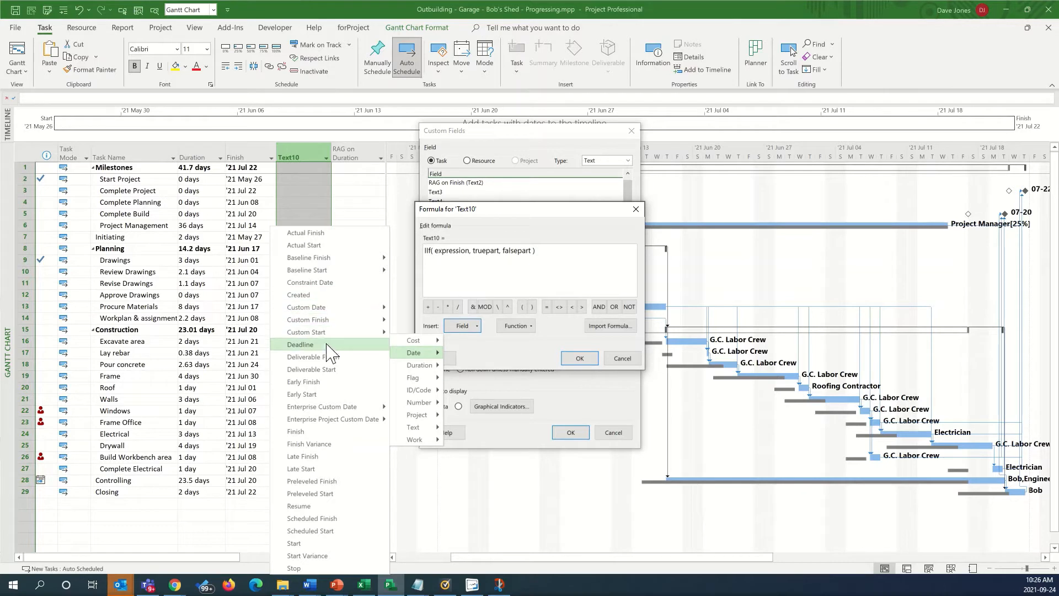
{"action": "mouse_move", "coordinate": [330, 444]}
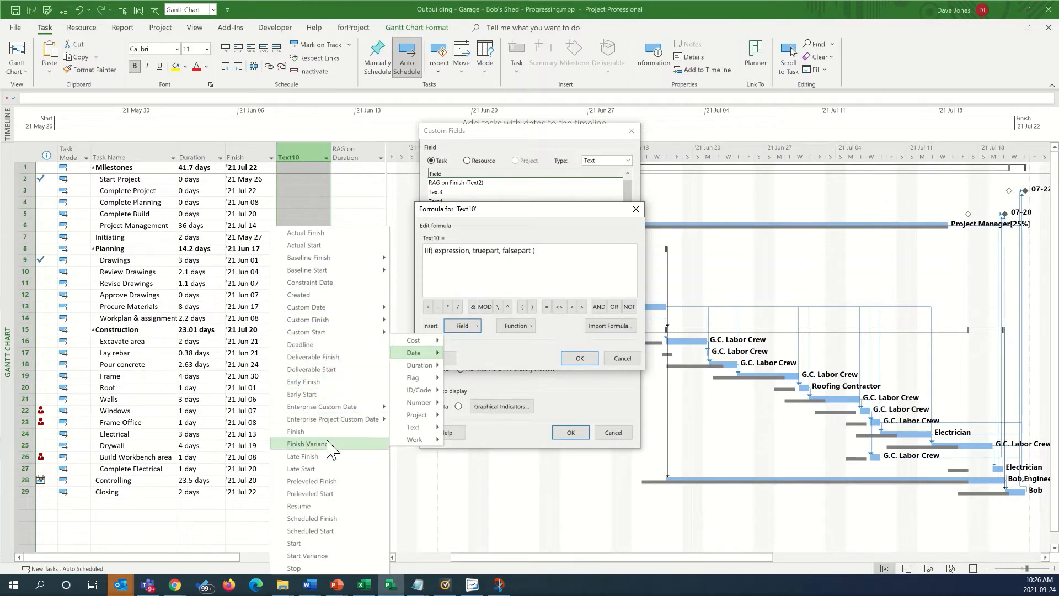
{"action": "left_click", "coordinate": [295, 432]}
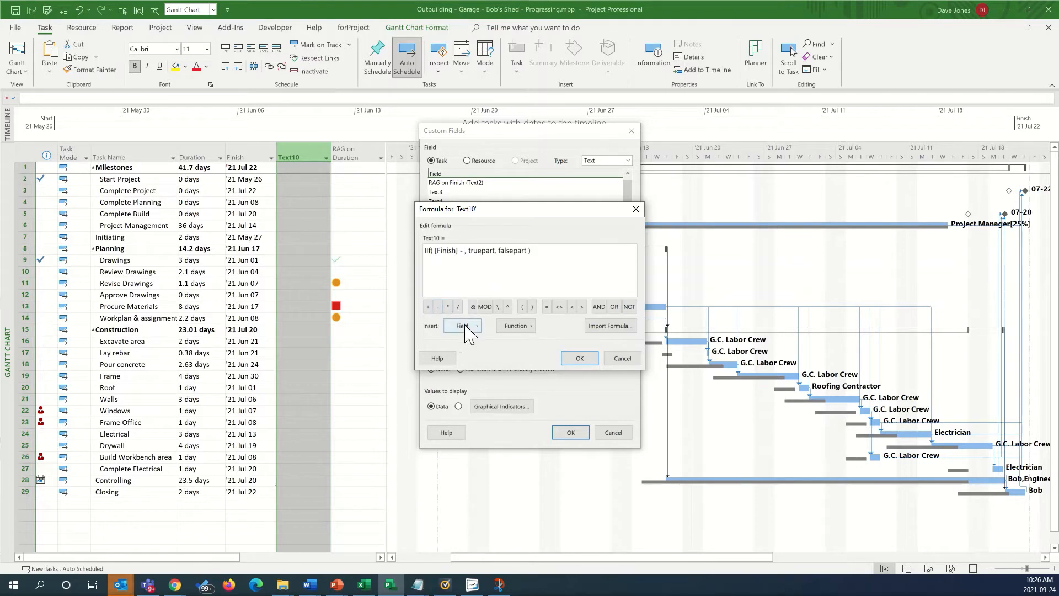
{"action": "left_click", "coordinate": [463, 326]}
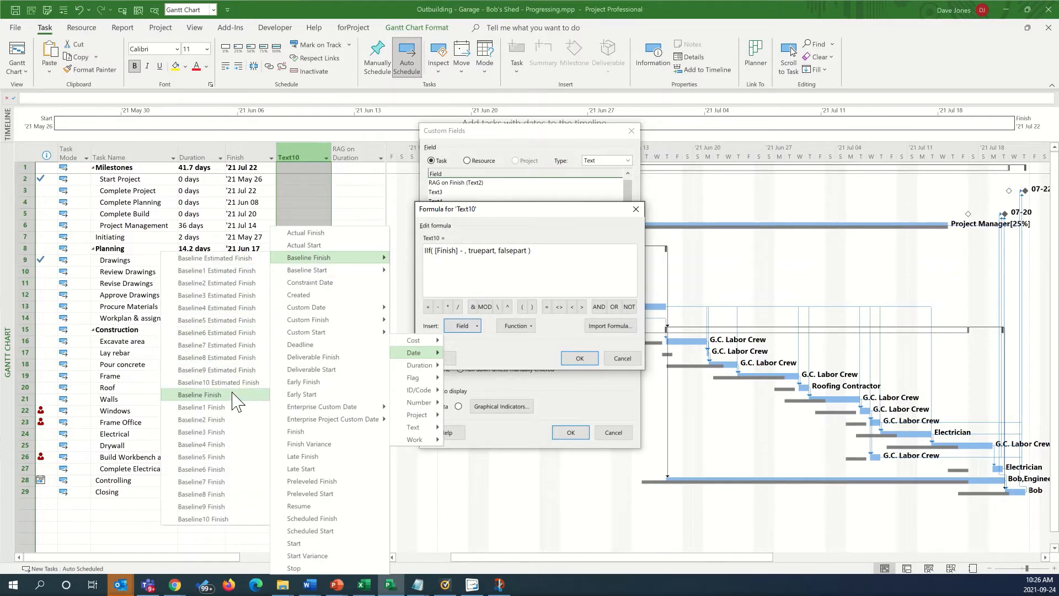
{"action": "left_click", "coordinate": [200, 395]}
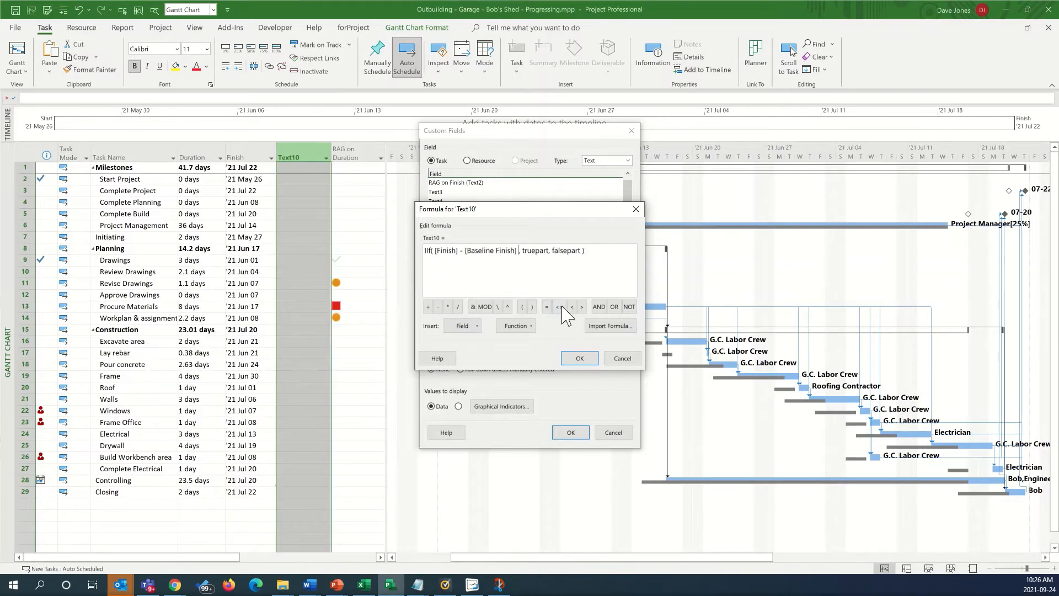
Complete the formula as >= 5 returning "Red" else "", and submit it
{"action": "left_click", "coordinate": [558, 309]}
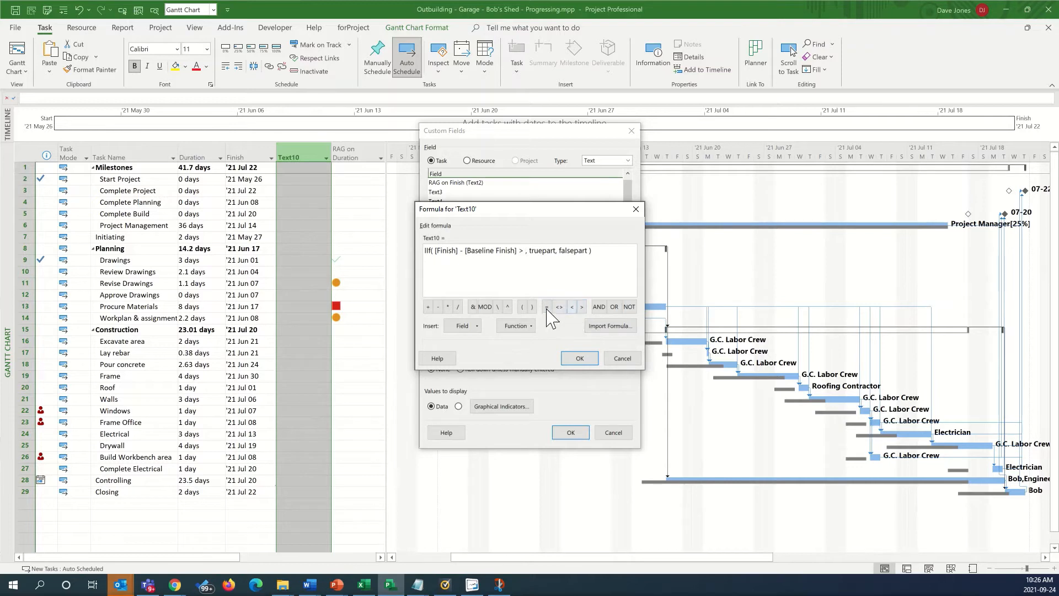
{"action": "left_click", "coordinate": [547, 307]}
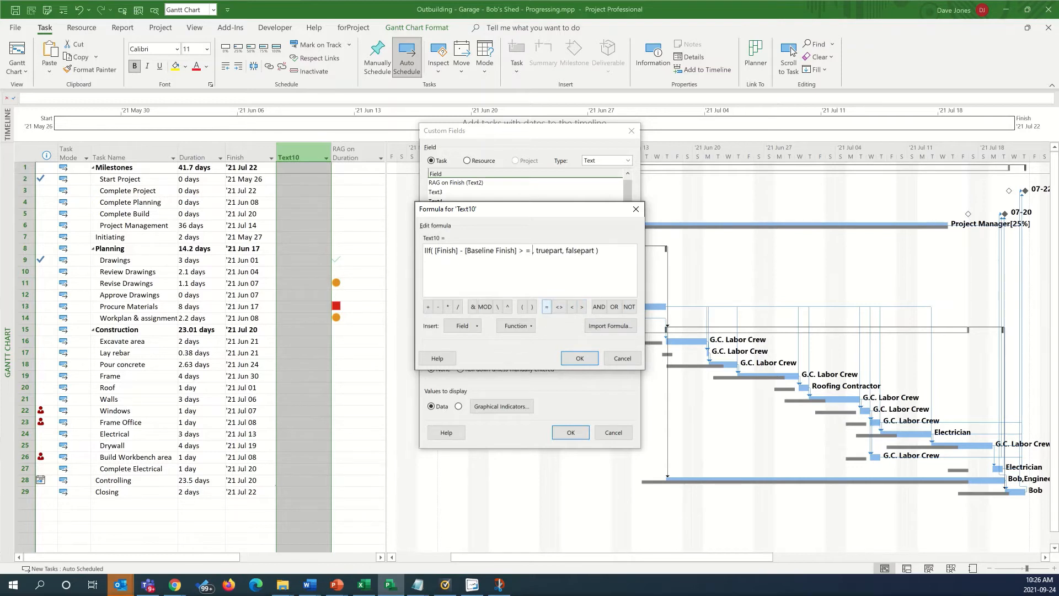
{"action": "type", "text": "5"}
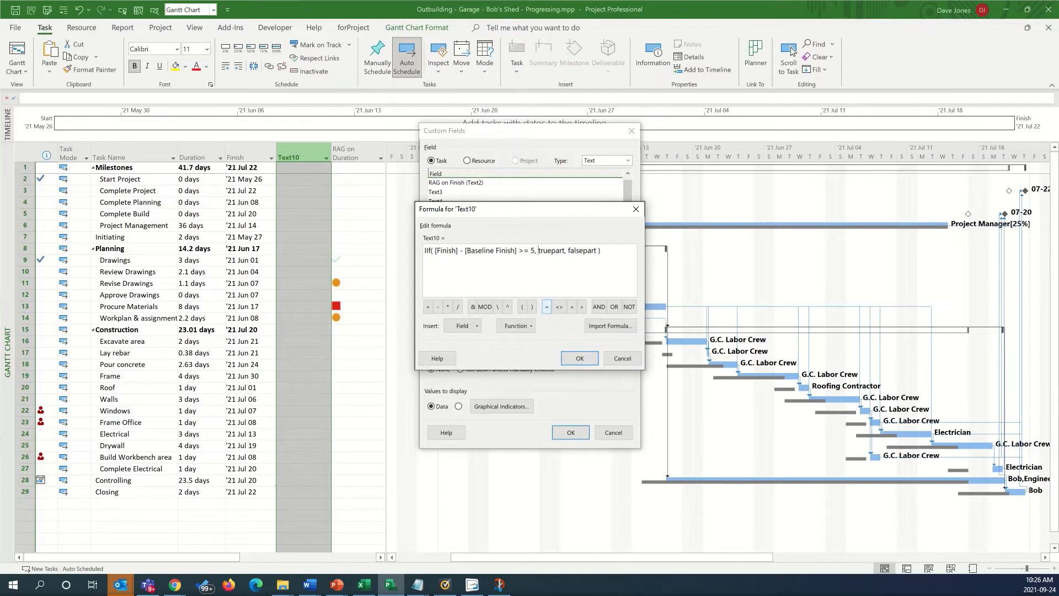
{"action": "type", "text": "\"Red\""}
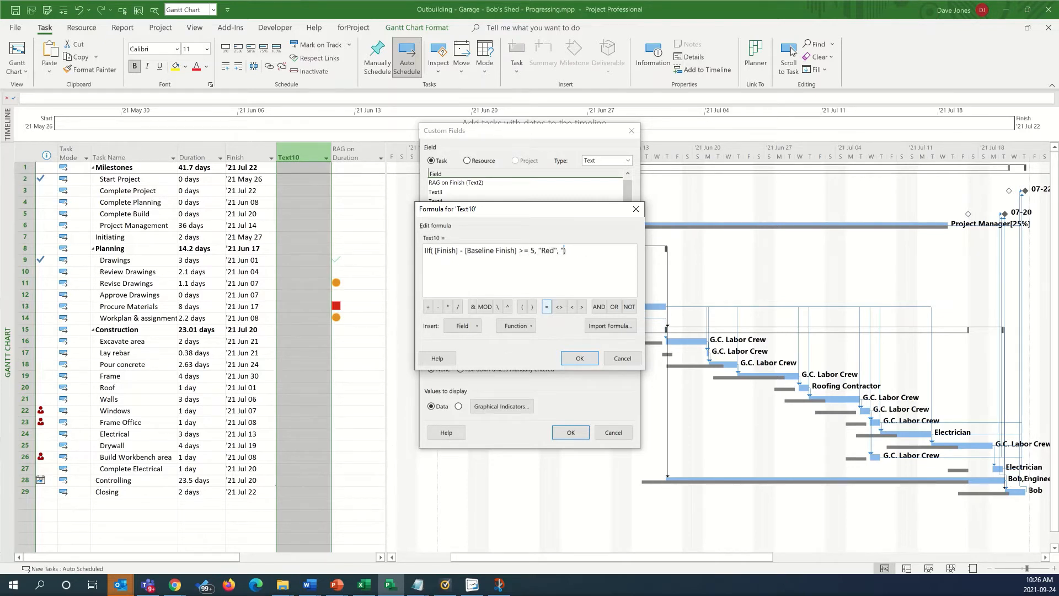
{"action": "left_click", "coordinate": [579, 357]}
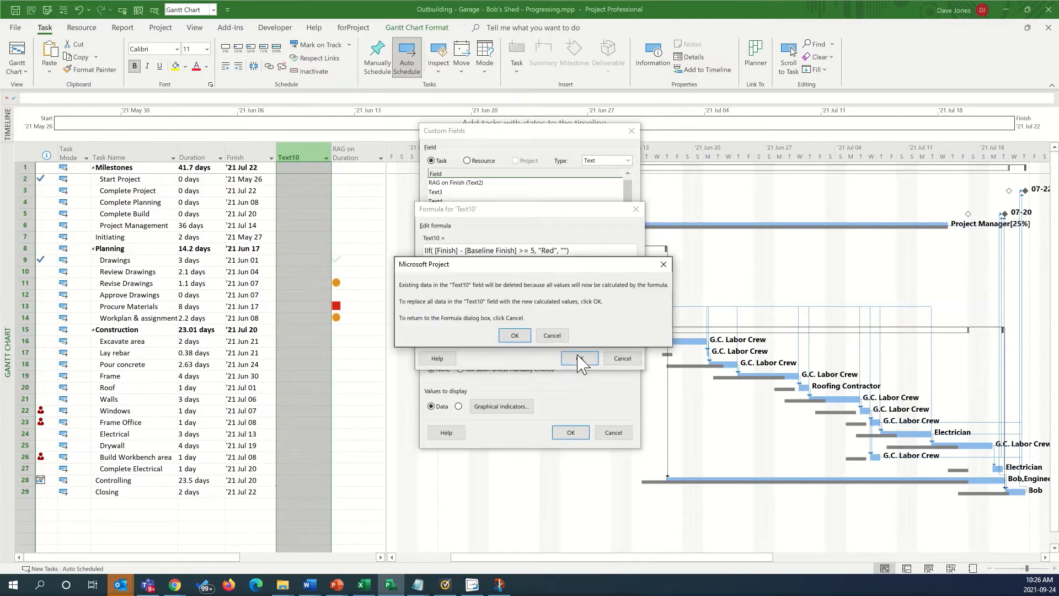
Accept the calculated values and set Frame's duration to 10 days so Text10 shows Red
{"action": "left_click", "coordinate": [514, 335]}
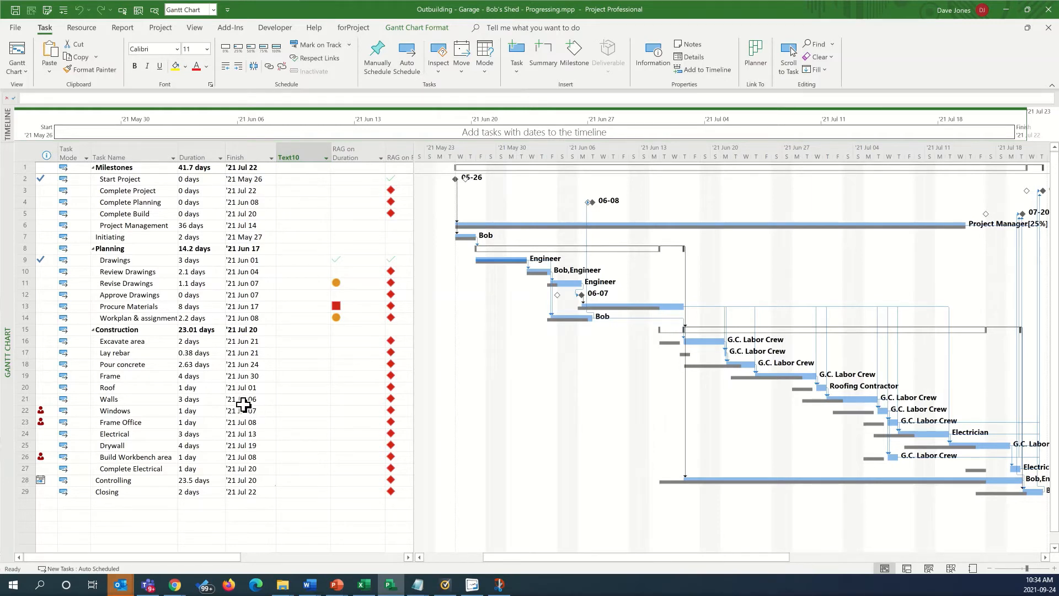
{"action": "left_click", "coordinate": [197, 375]}
{"action": "type", "text": "5"}
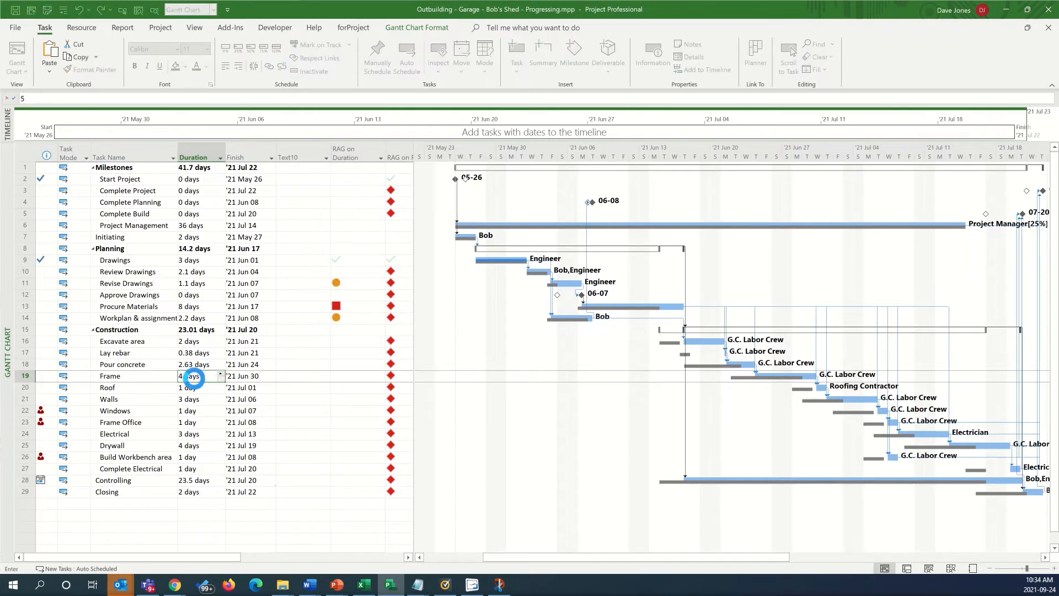
{"action": "key", "text": "Return"}
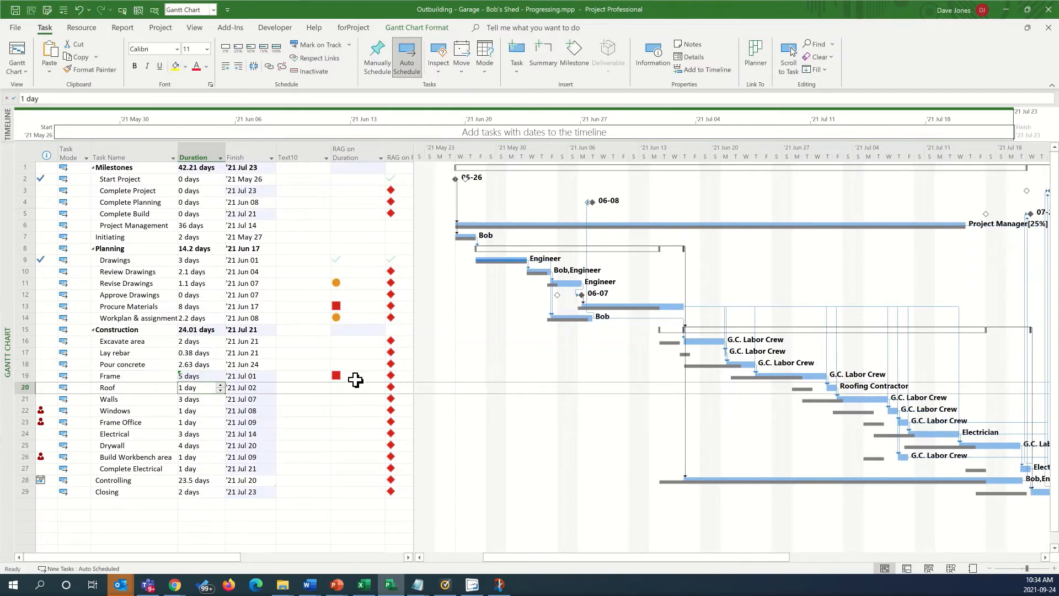
{"action": "mouse_move", "coordinate": [242, 388]}
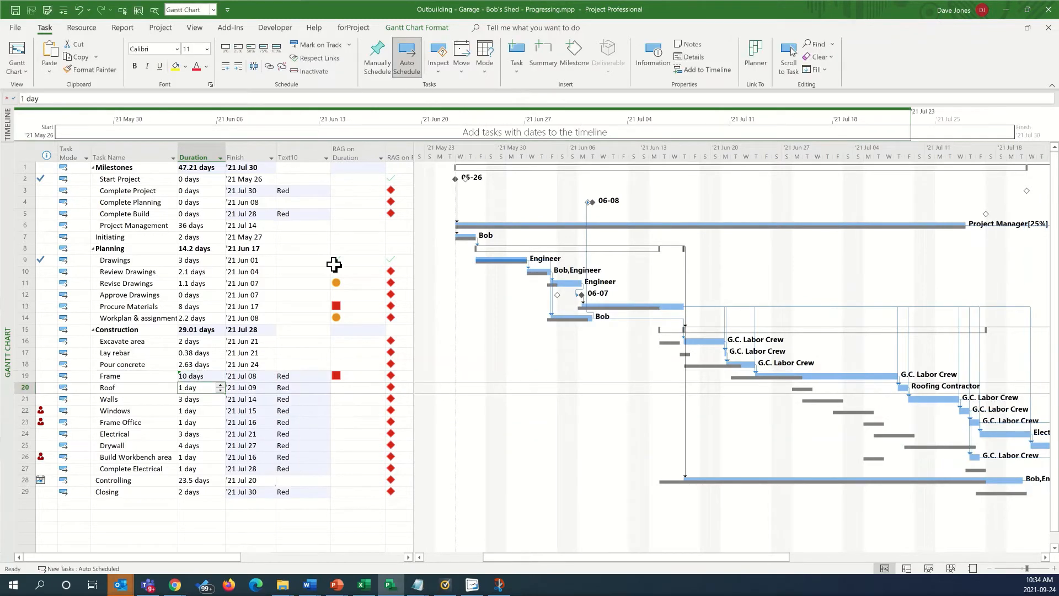
{"action": "mouse_move", "coordinate": [287, 246]}
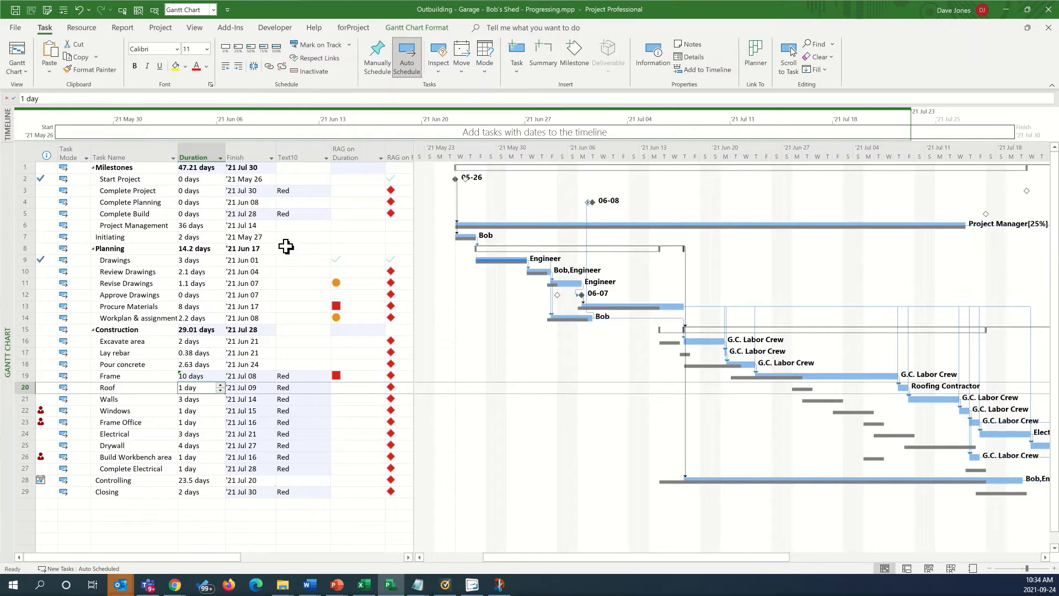
{"action": "mouse_move", "coordinate": [286, 377]}
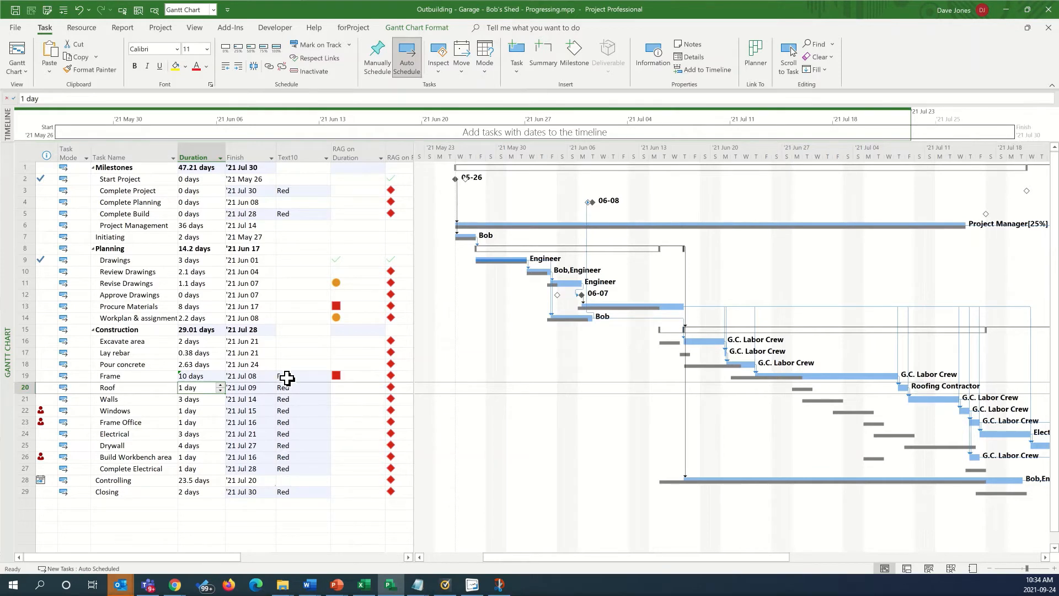
{"action": "left_click", "coordinate": [302, 375]}
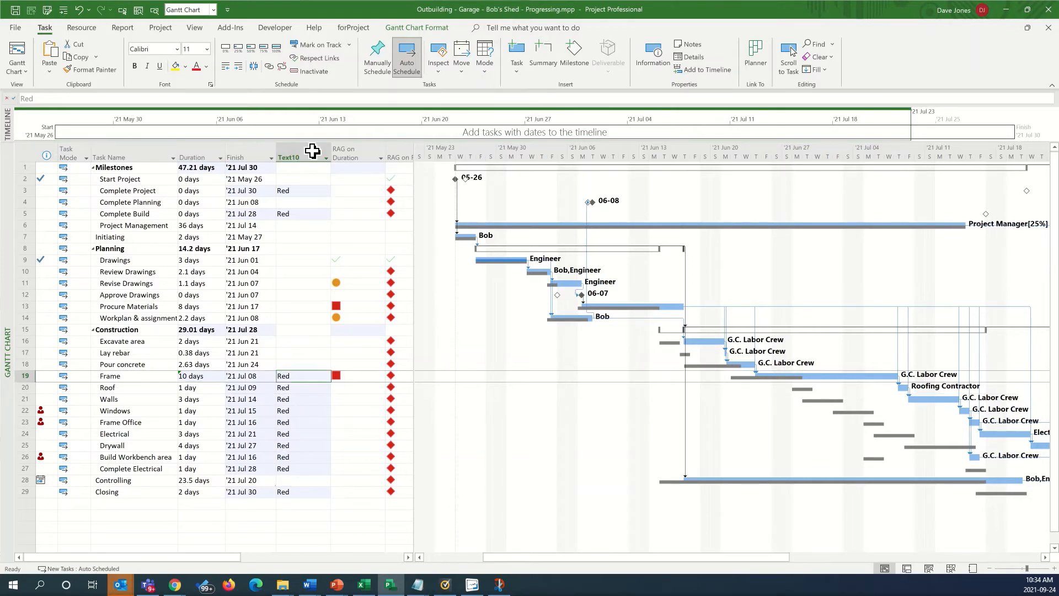
Go back into the Custom Fields settings for the Text10 column
{"action": "left_click", "coordinate": [303, 158]}
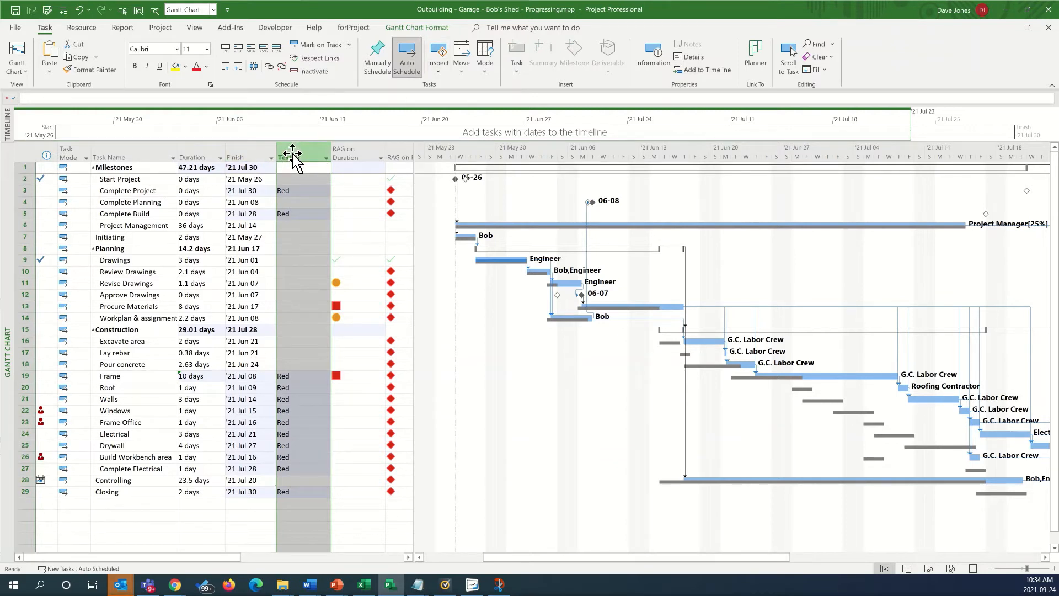
{"action": "right_click", "coordinate": [291, 158]}
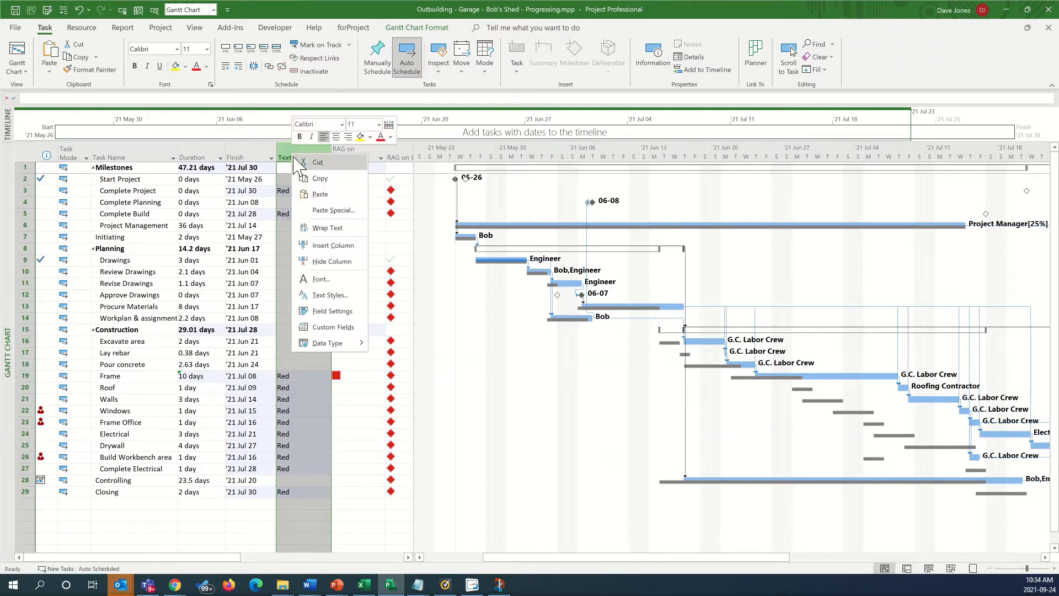
{"action": "left_click", "coordinate": [332, 244]}
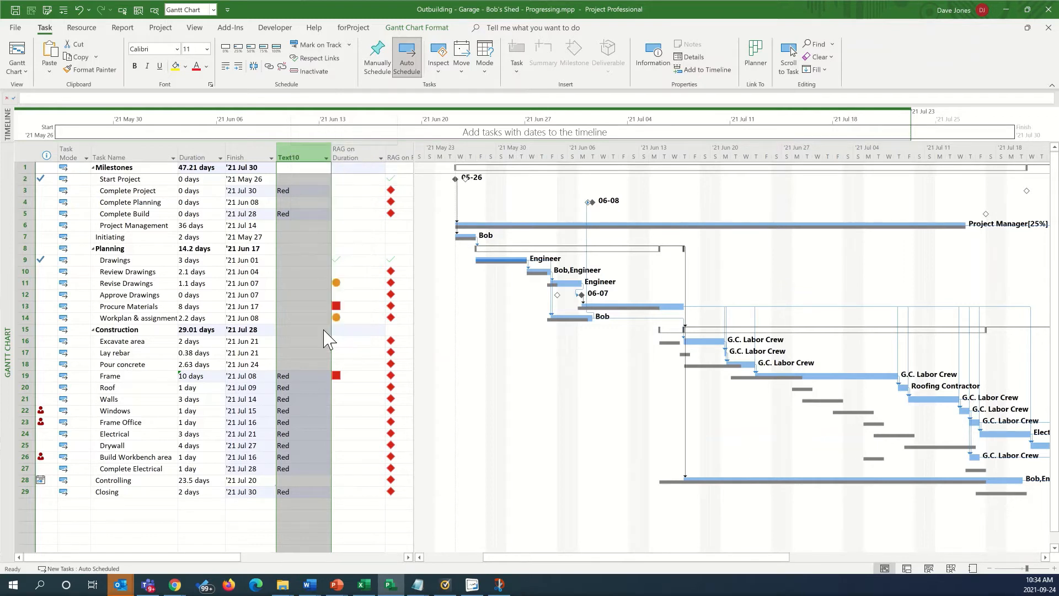
{"action": "mouse_move", "coordinate": [382, 331]}
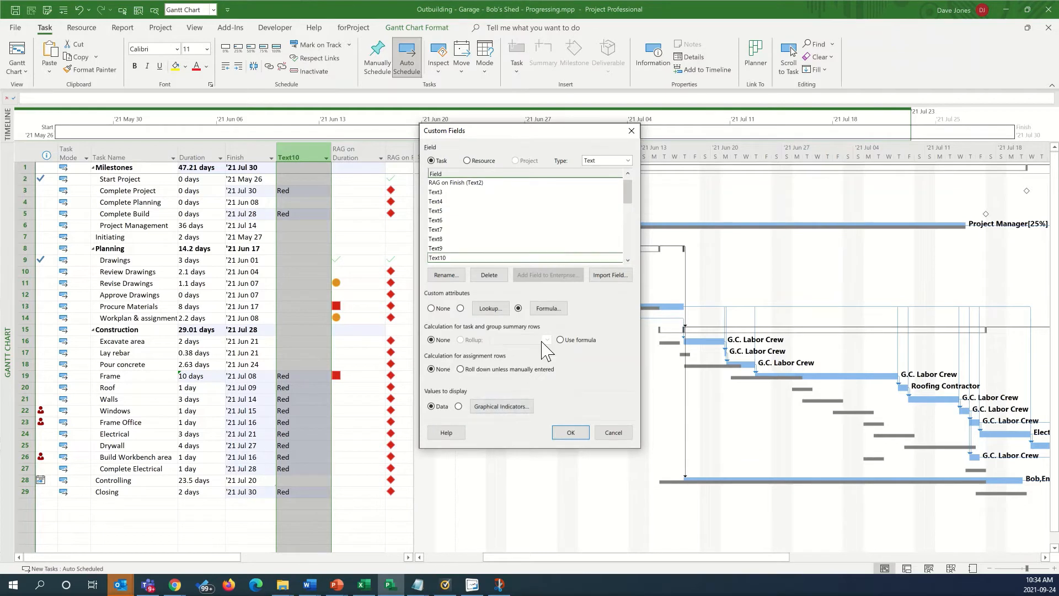
{"action": "mouse_move", "coordinate": [501, 406]}
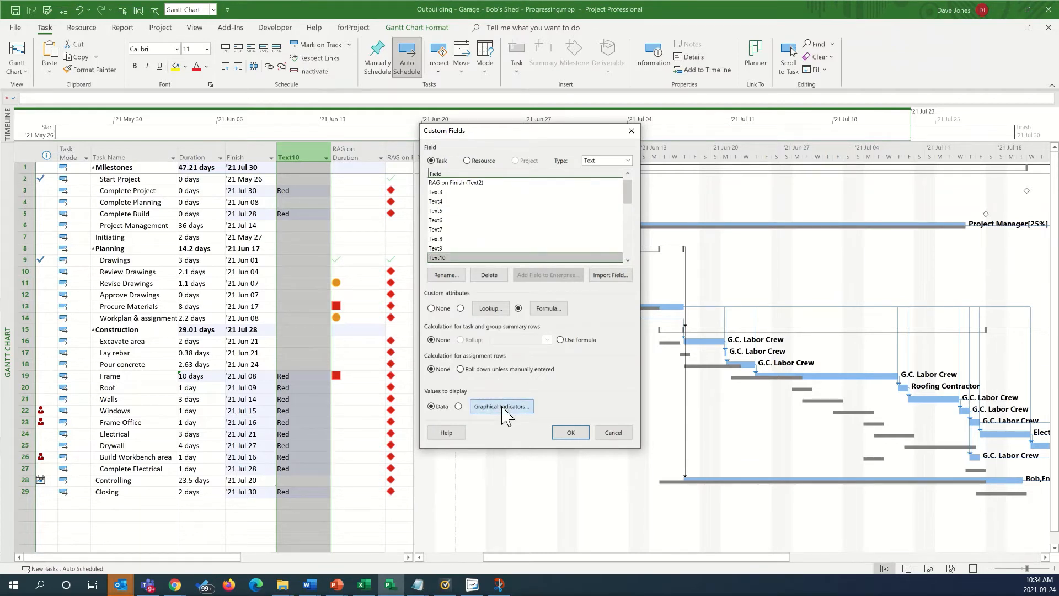
Add a graphical indicator: Text10 equals Red shows a red flag image, and apply it
{"action": "left_click", "coordinate": [500, 406]}
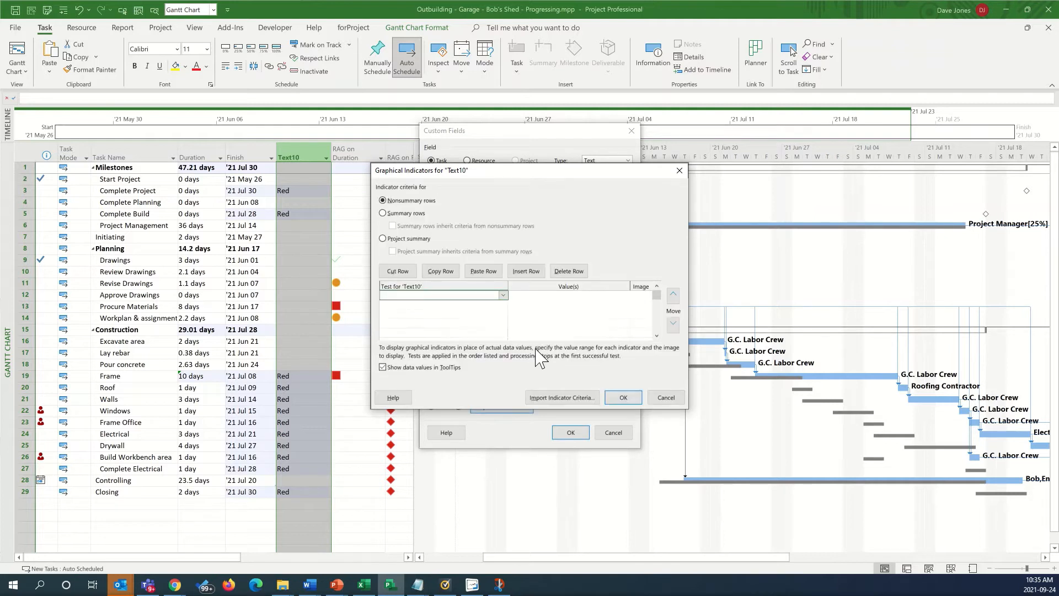
{"action": "mouse_move", "coordinate": [506, 302]}
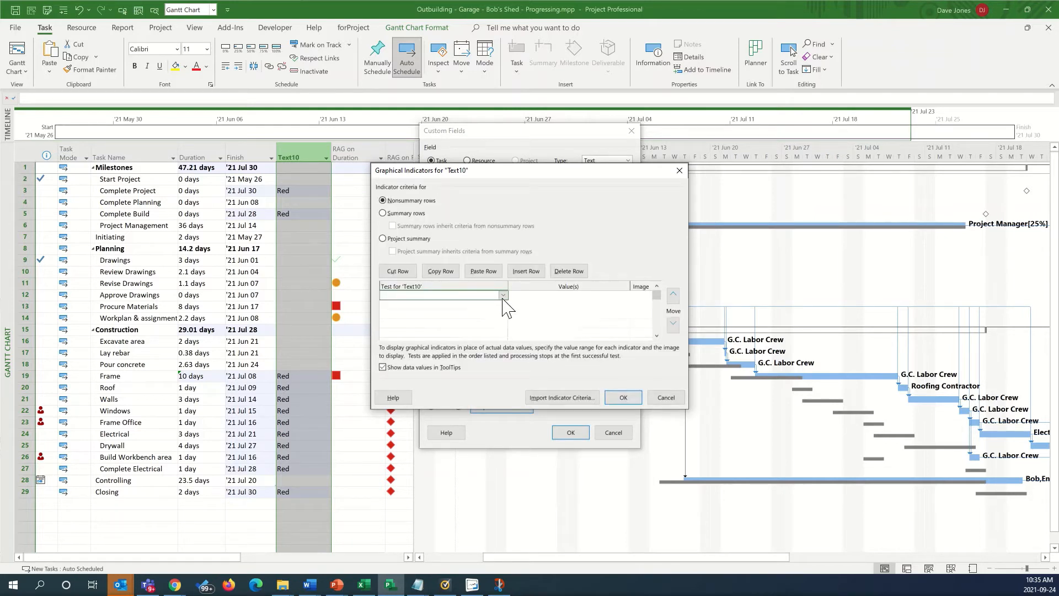
{"action": "left_click", "coordinate": [503, 295]}
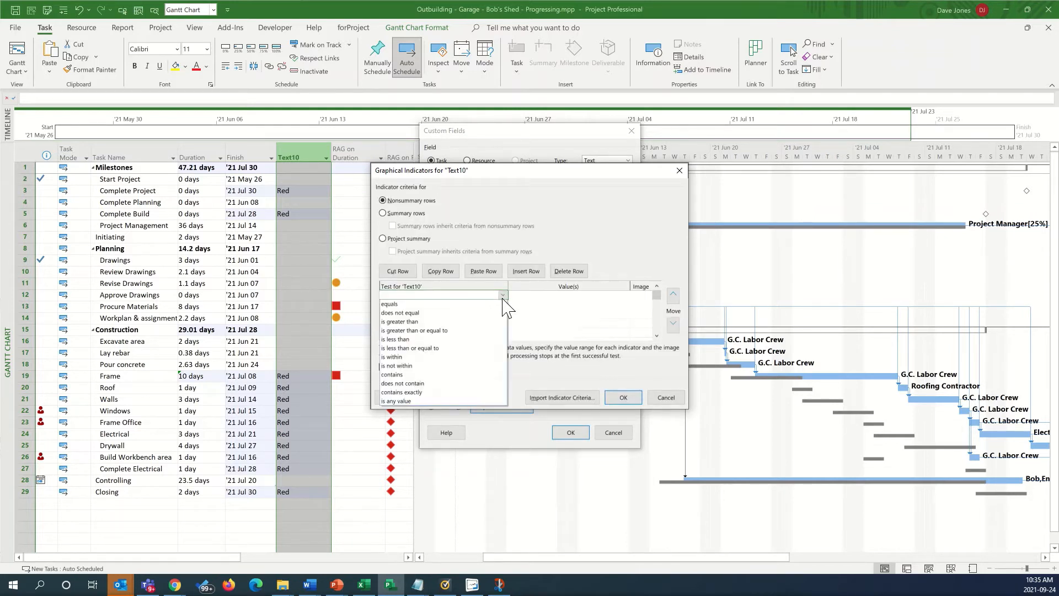
{"action": "left_click", "coordinate": [389, 303]}
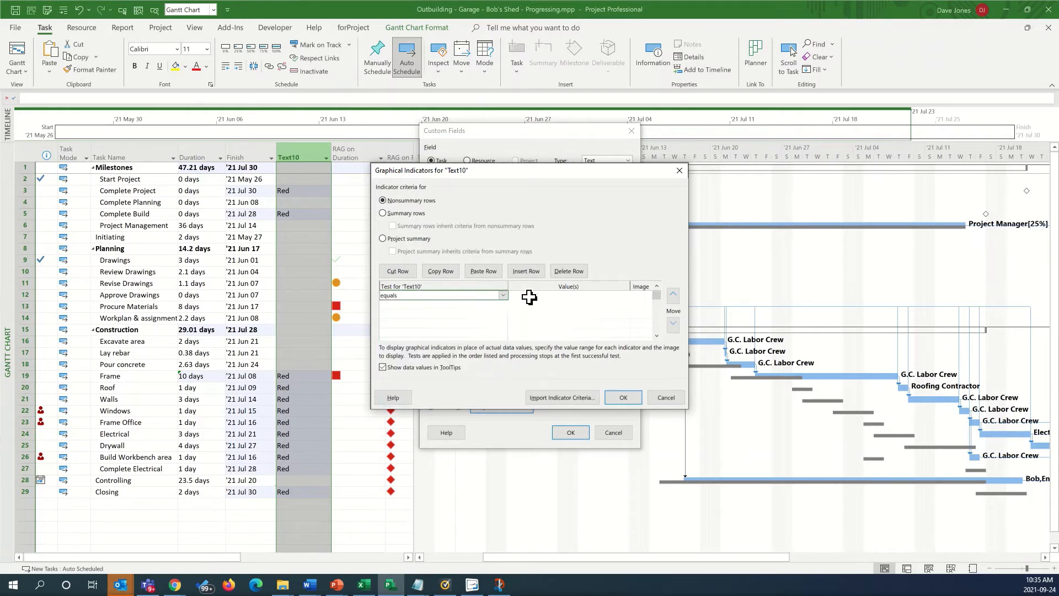
{"action": "left_click", "coordinate": [565, 296]}
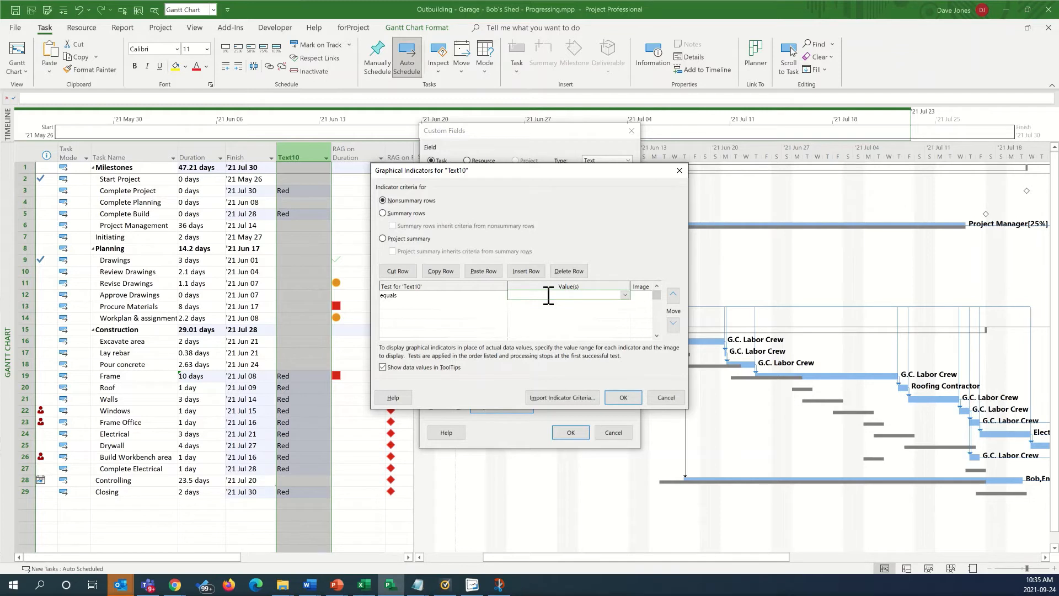
{"action": "type", "text": "Red"}
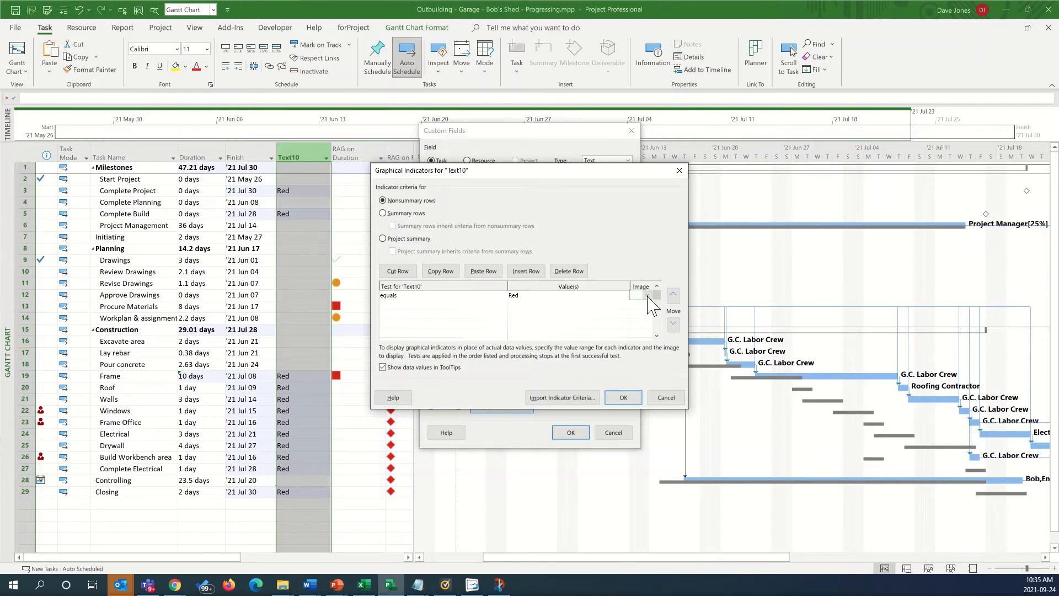
{"action": "left_click", "coordinate": [647, 295]}
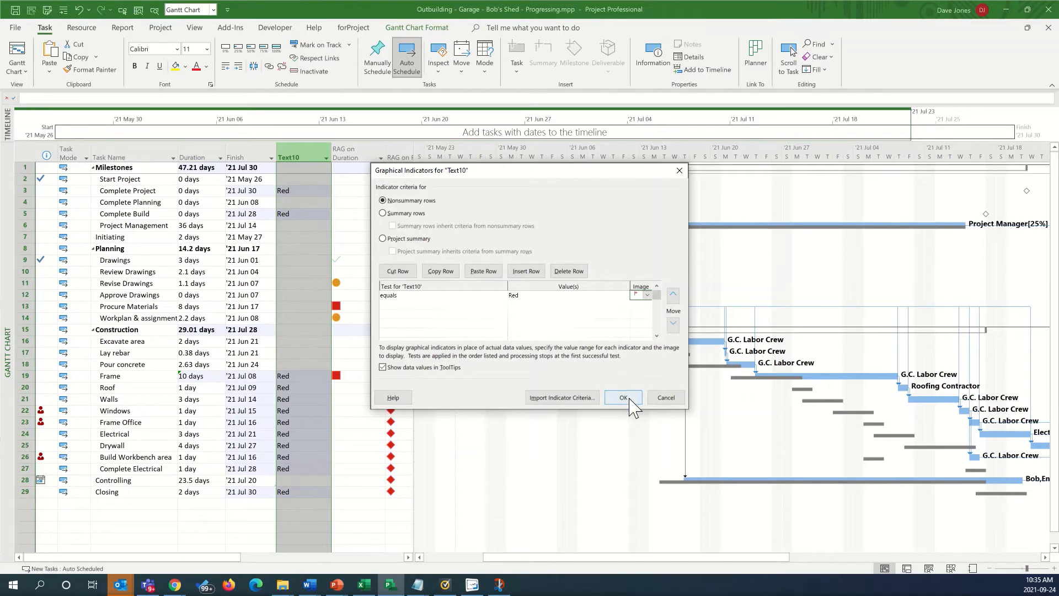
{"action": "left_click", "coordinate": [623, 397]}
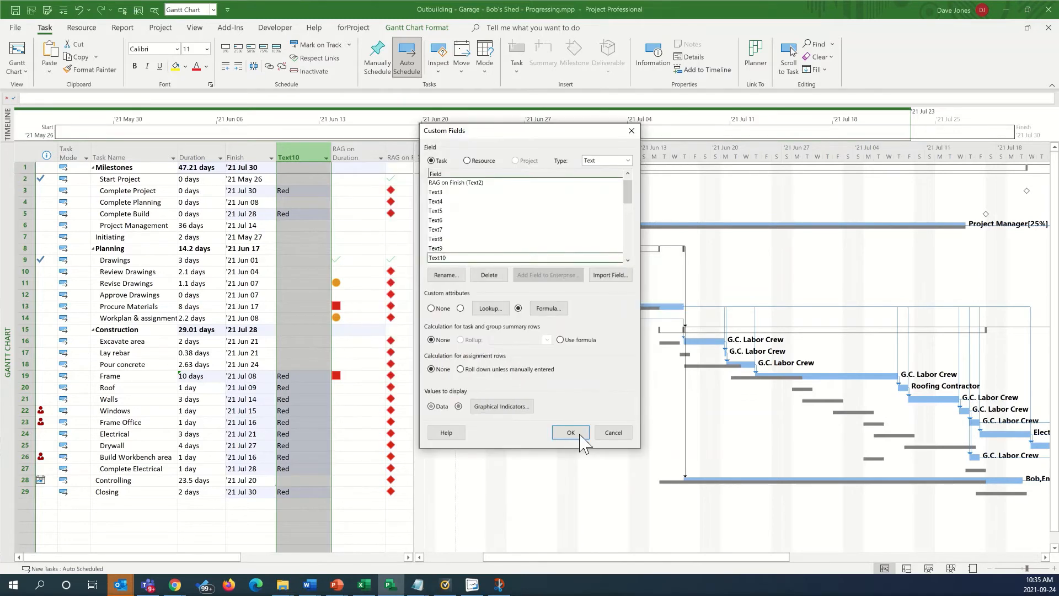
{"action": "left_click", "coordinate": [569, 432]}
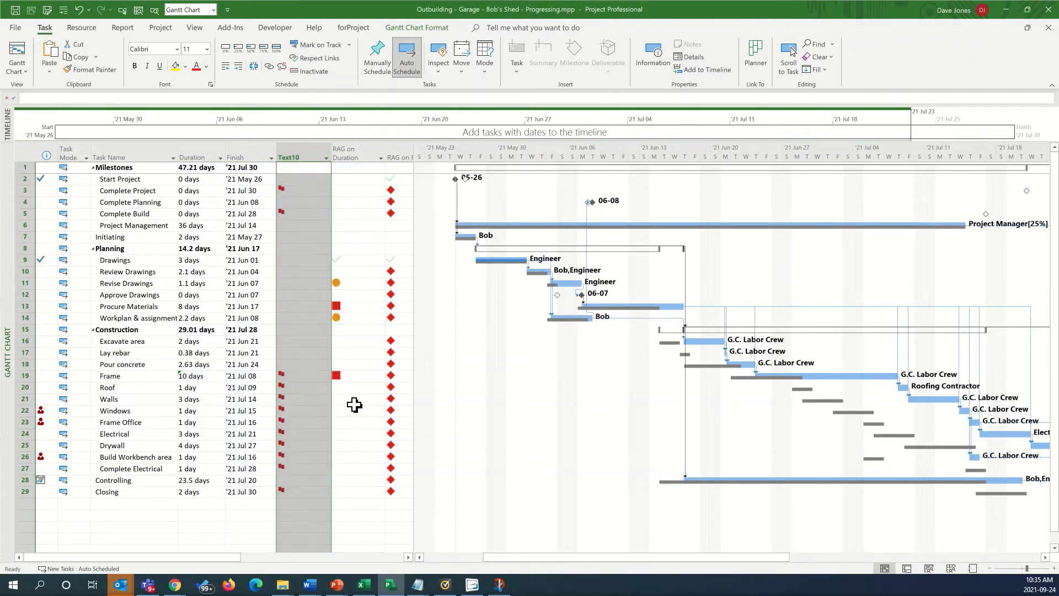
{"action": "mouse_move", "coordinate": [297, 452]}
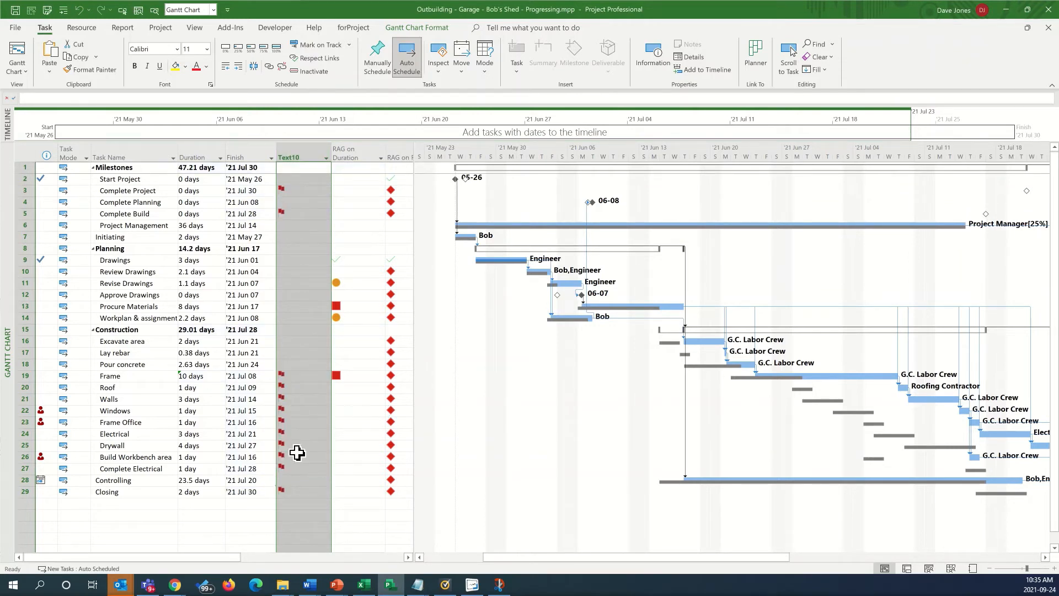
{"action": "mouse_move", "coordinate": [285, 305]}
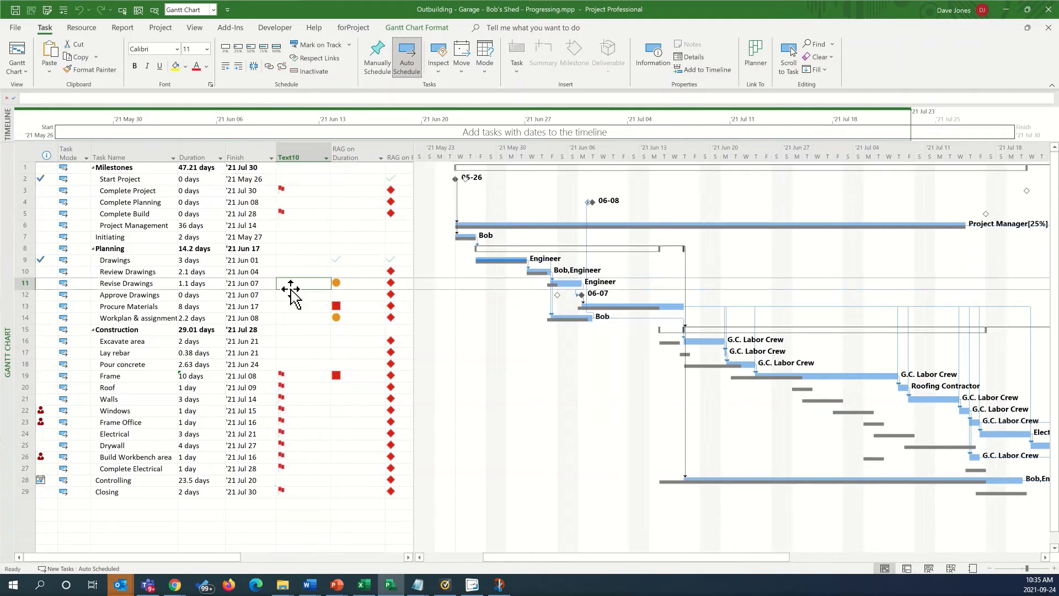
Rename the Text10 field to 'Variance >=5' and apply it to the column header
{"action": "right_click", "coordinate": [288, 157]}
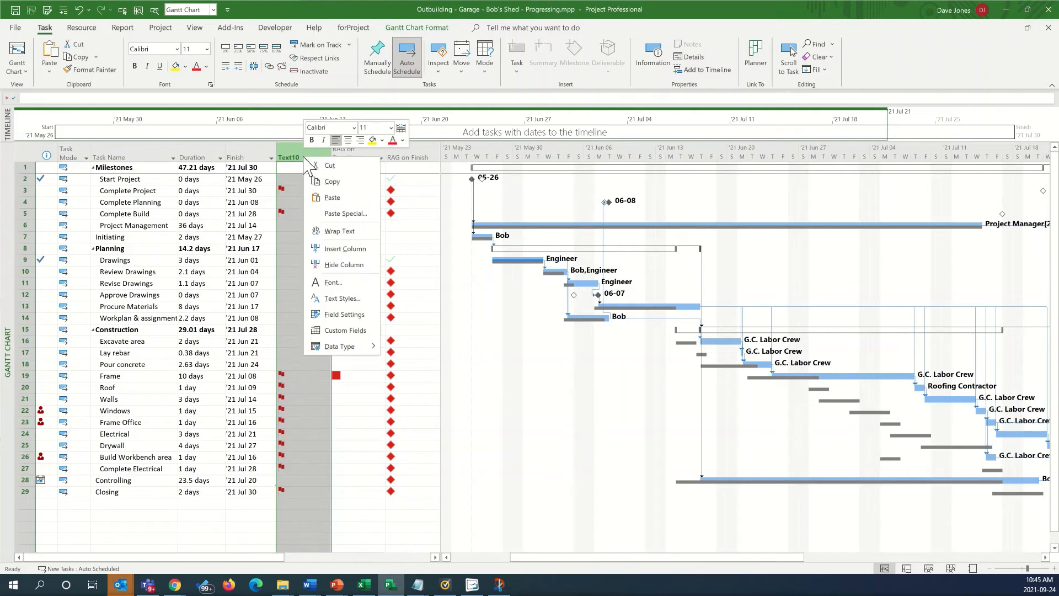
{"action": "mouse_move", "coordinate": [344, 330]}
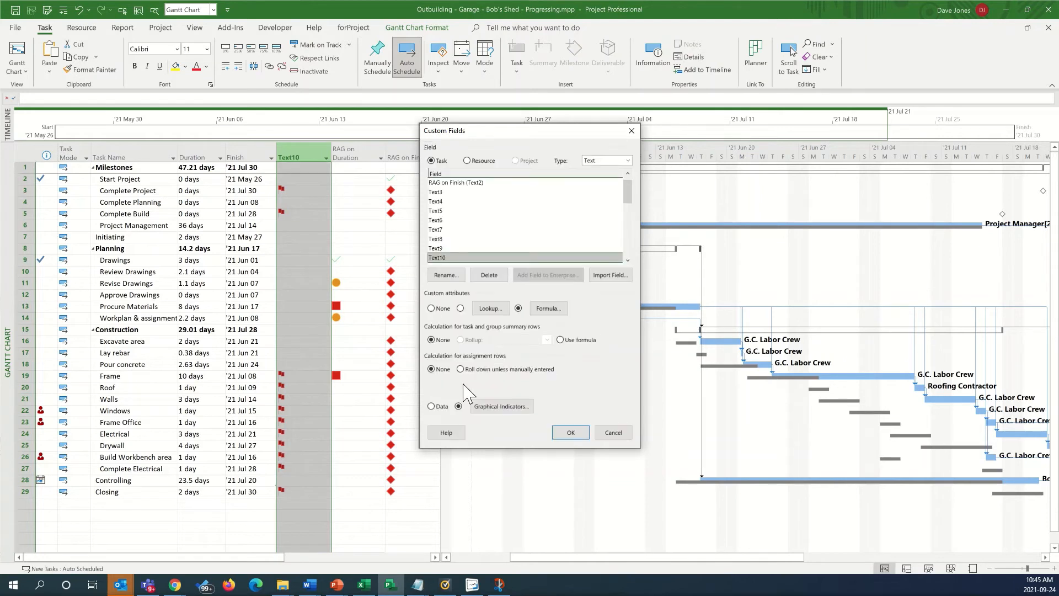
{"action": "left_click", "coordinate": [445, 275]}
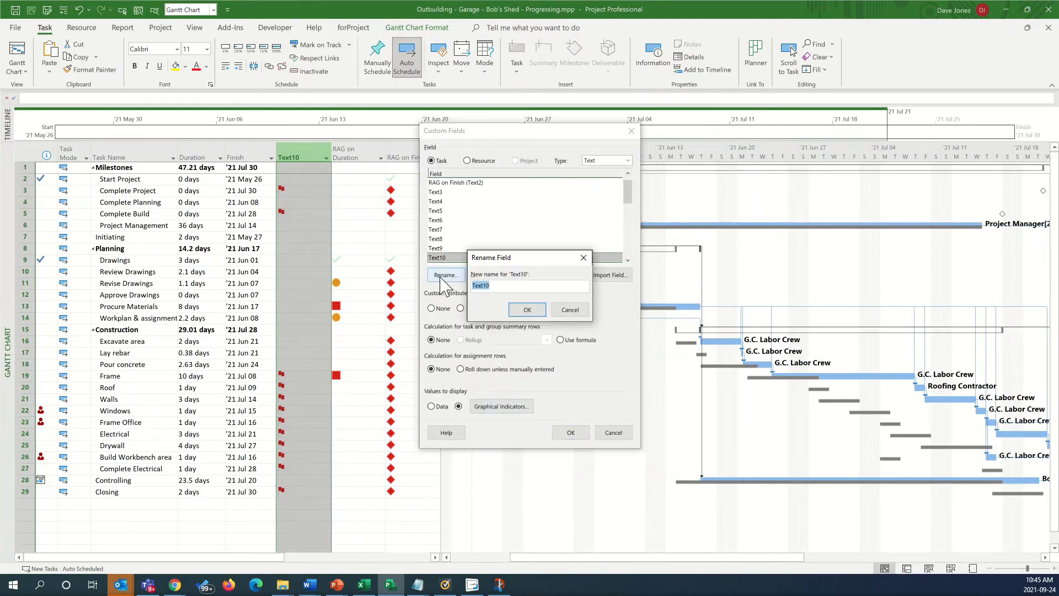
{"action": "type", "text": "Variance"}
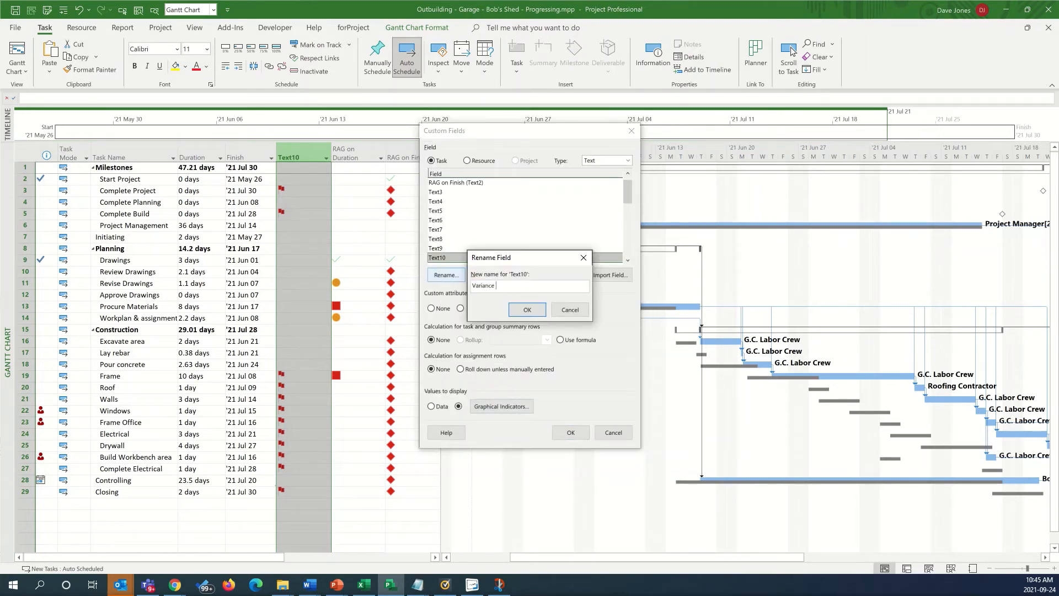
{"action": "type", "text": ">"}
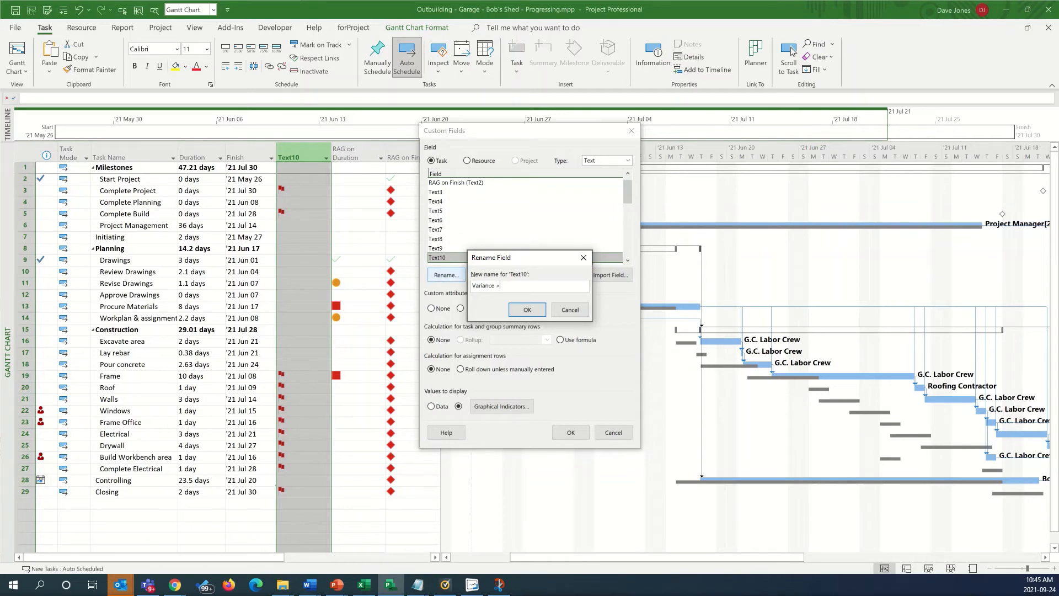
{"action": "type", "text": "=5"}
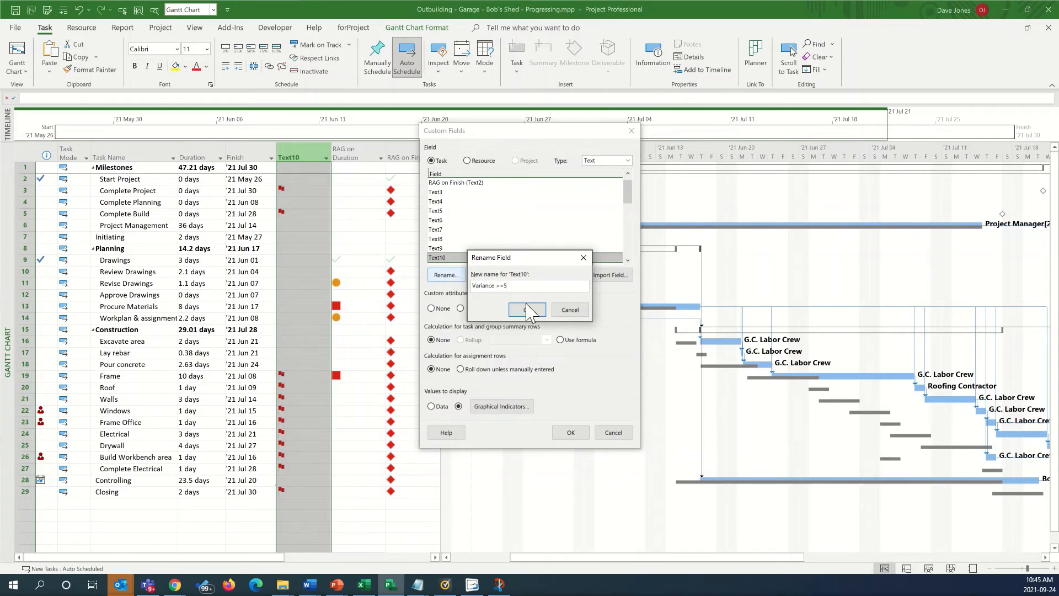
{"action": "left_click", "coordinate": [526, 309]}
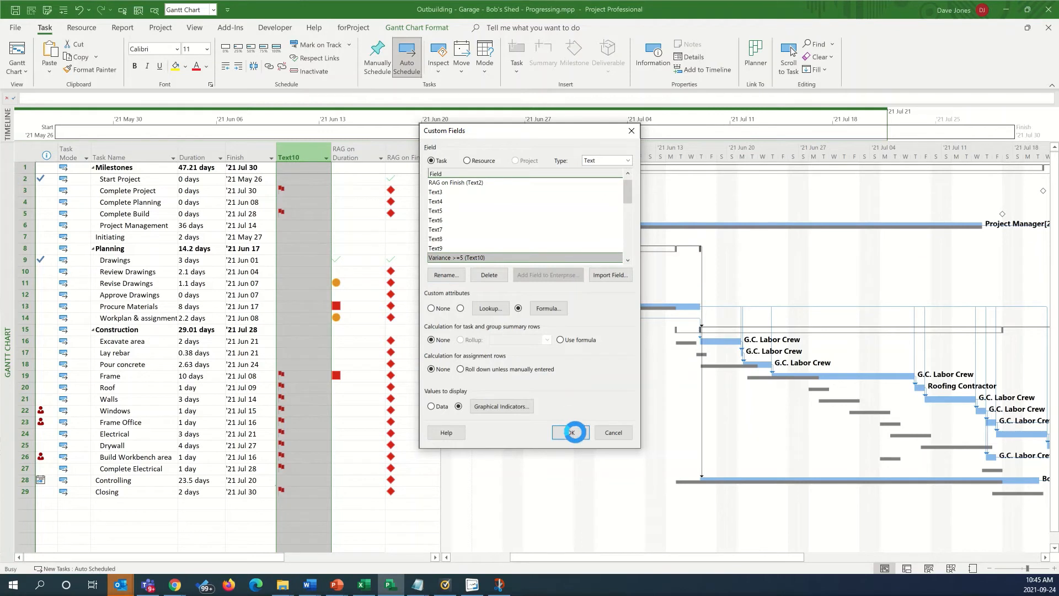
{"action": "left_click", "coordinate": [571, 432]}
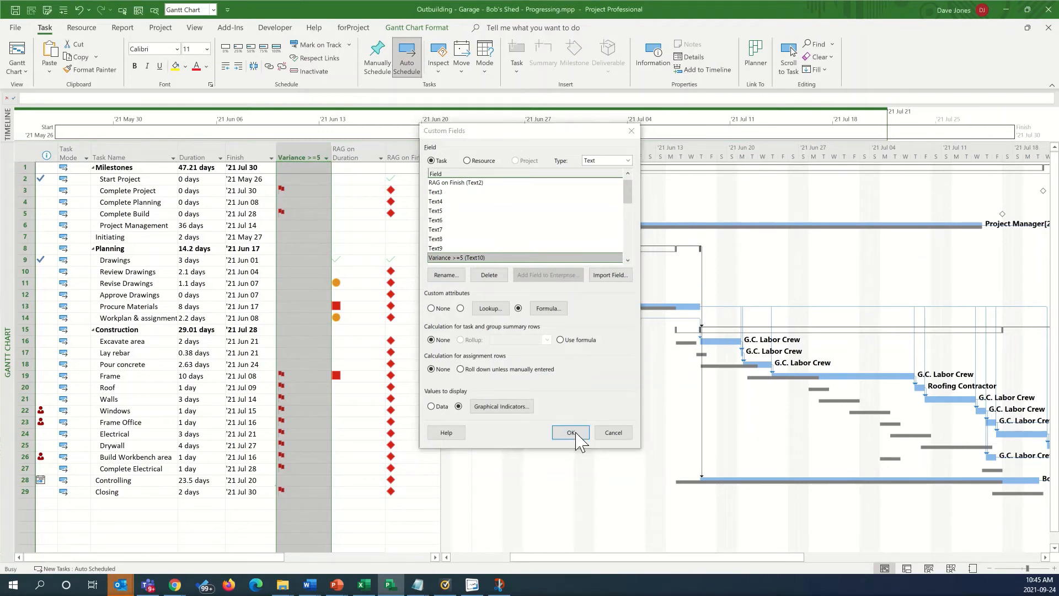
{"action": "left_click", "coordinate": [571, 433]}
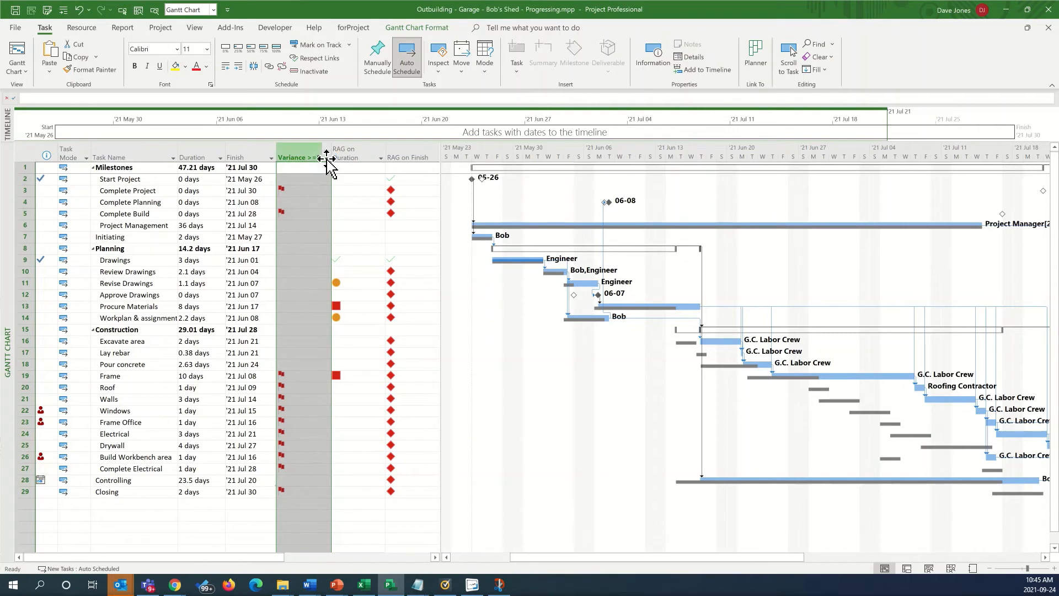
{"action": "left_click", "coordinate": [324, 158]}
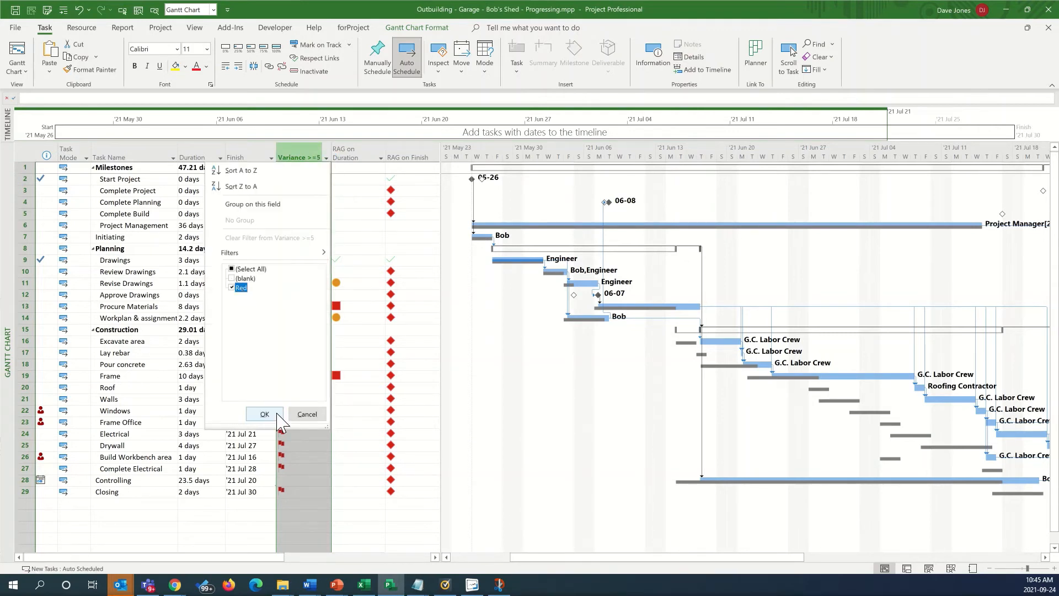
{"action": "left_click", "coordinate": [264, 414]}
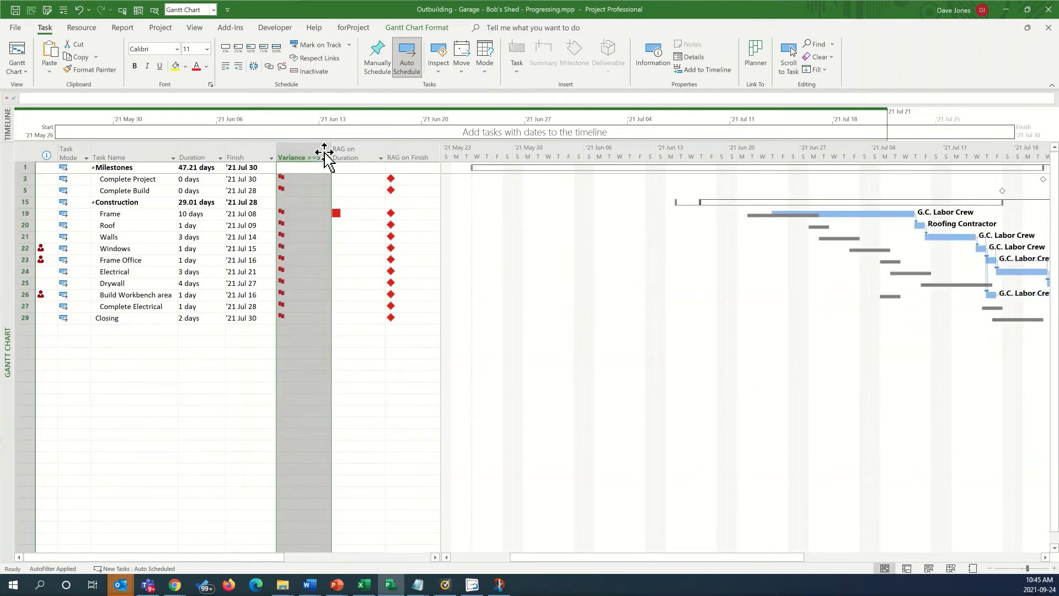
{"action": "mouse_move", "coordinate": [300, 156]}
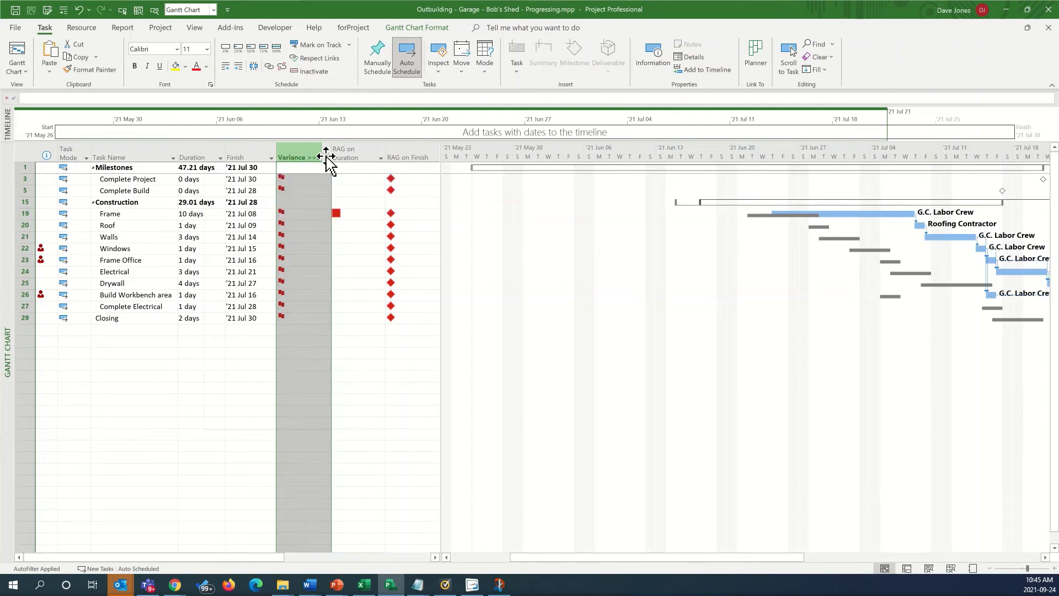
{"action": "left_click", "coordinate": [324, 158]}
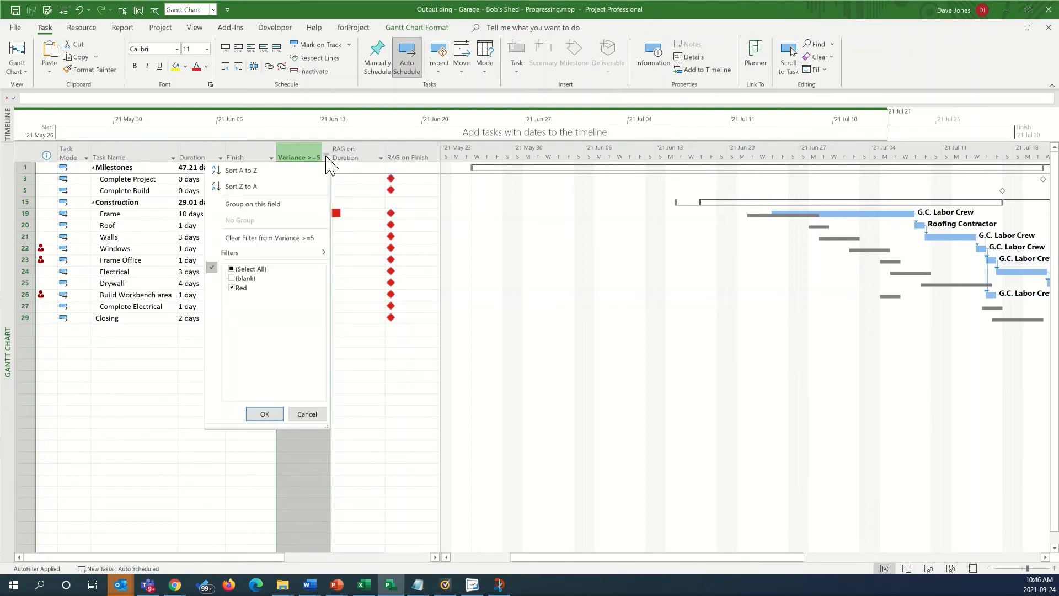
{"action": "left_click", "coordinate": [232, 269]}
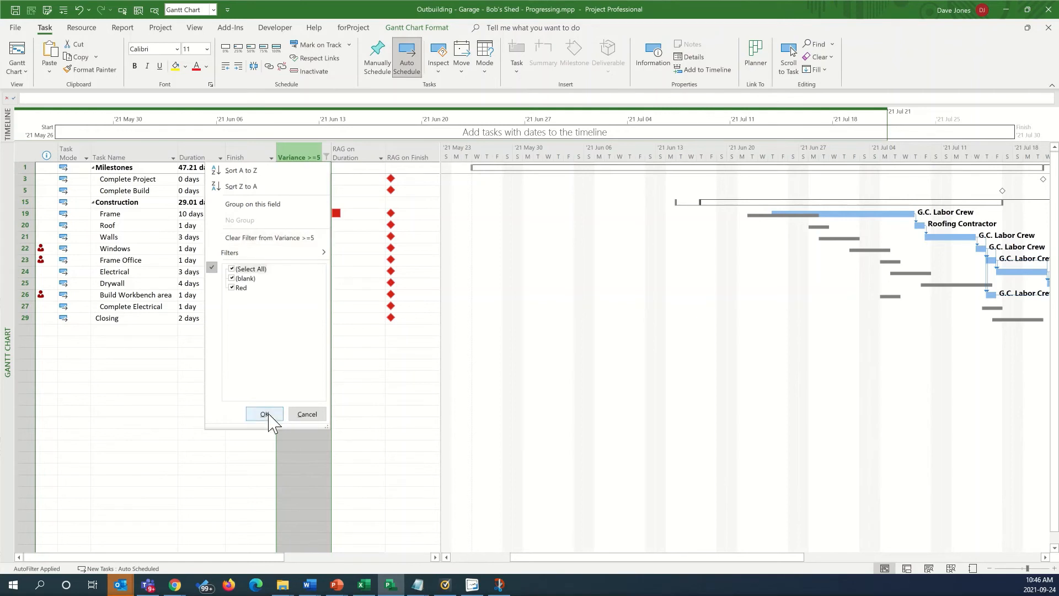
{"action": "left_click", "coordinate": [263, 413]}
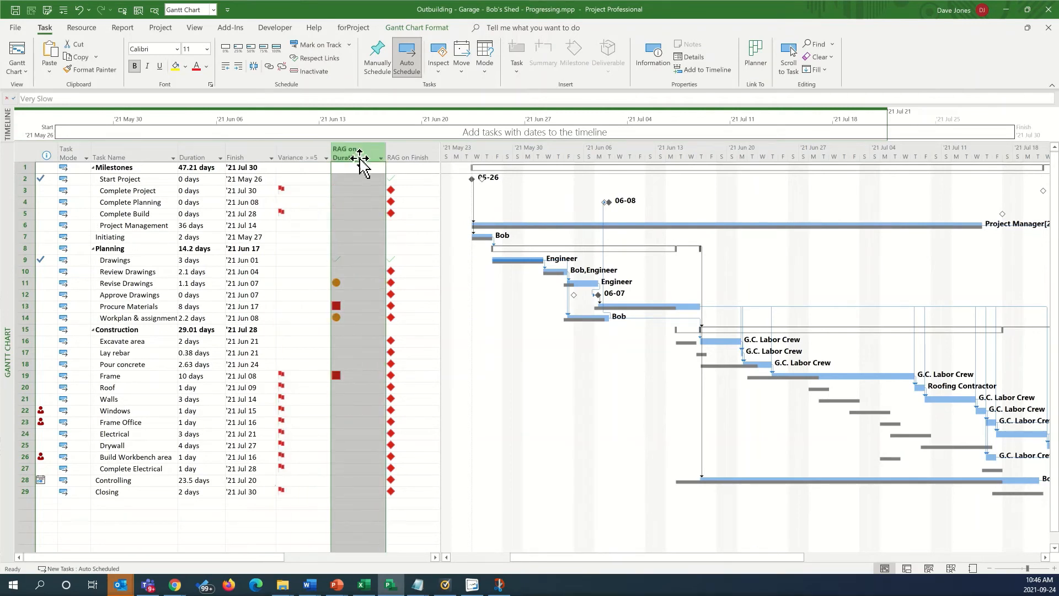
{"action": "right_click", "coordinate": [354, 153]}
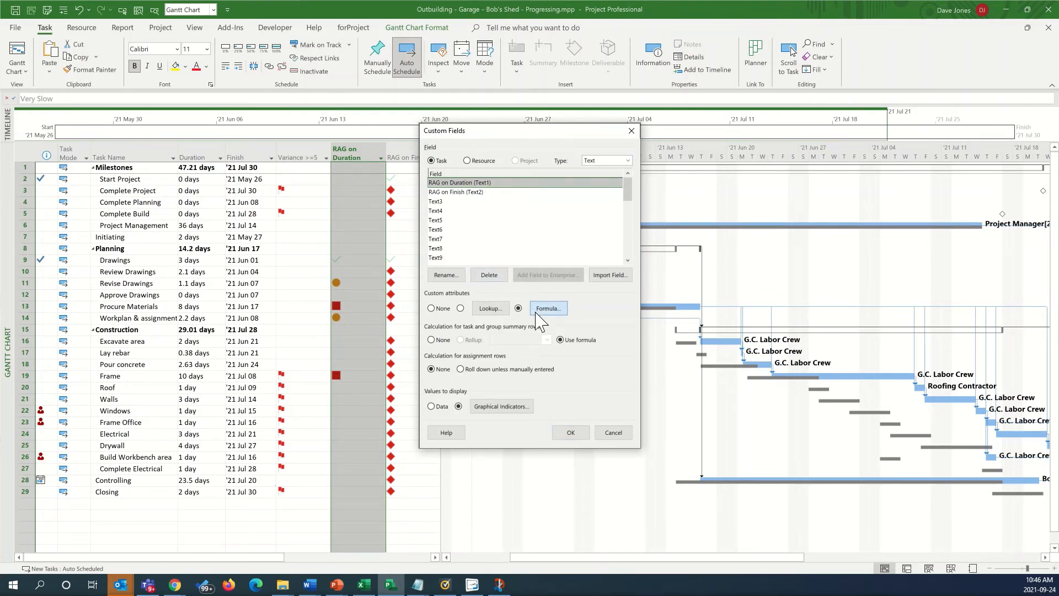
{"action": "left_click", "coordinate": [549, 307]}
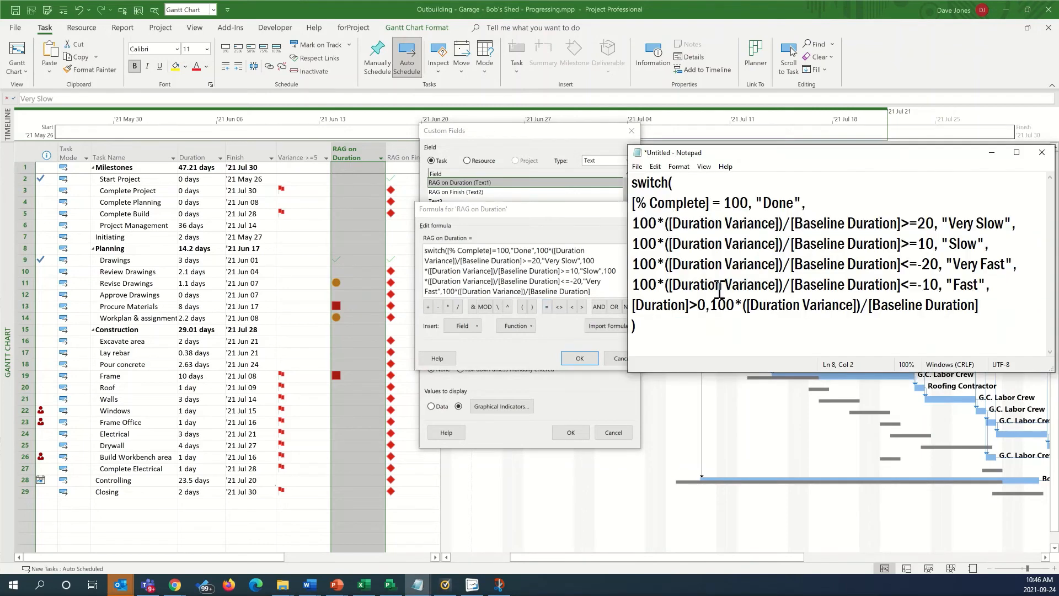
{"action": "mouse_move", "coordinate": [736, 297]}
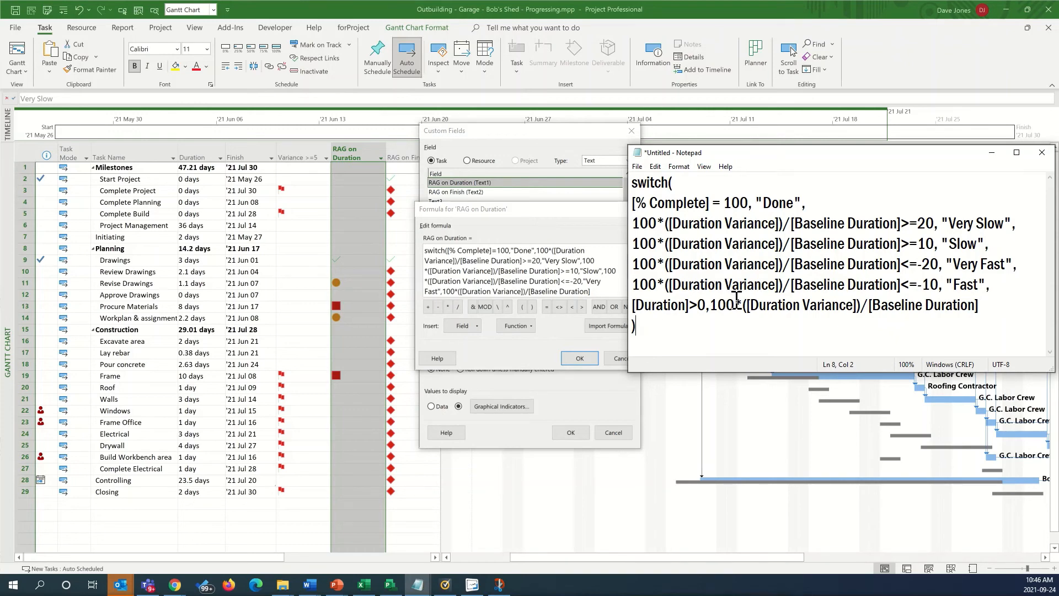
{"action": "left_click", "coordinate": [613, 432]}
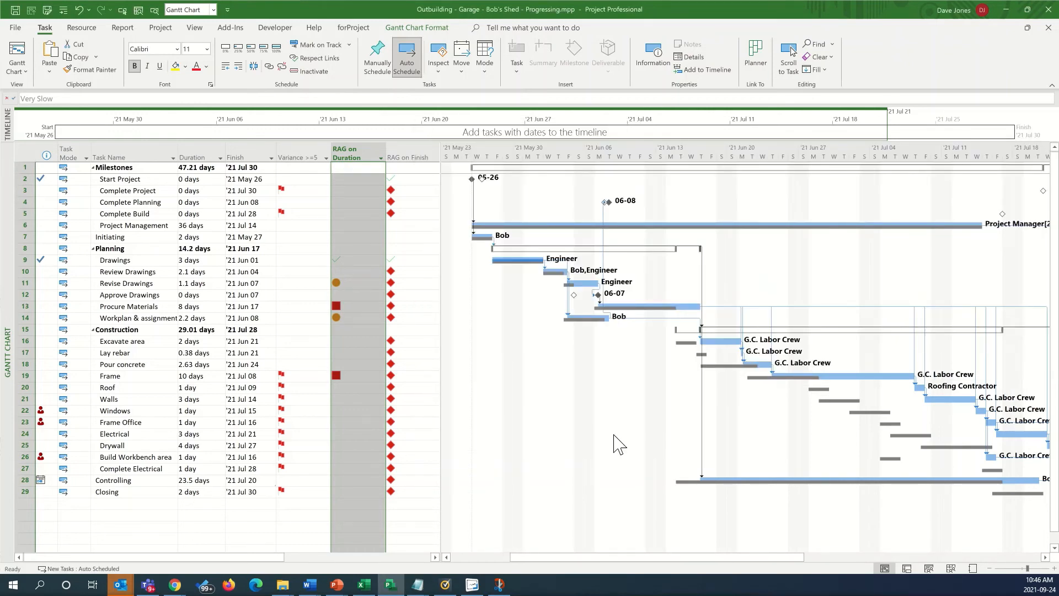